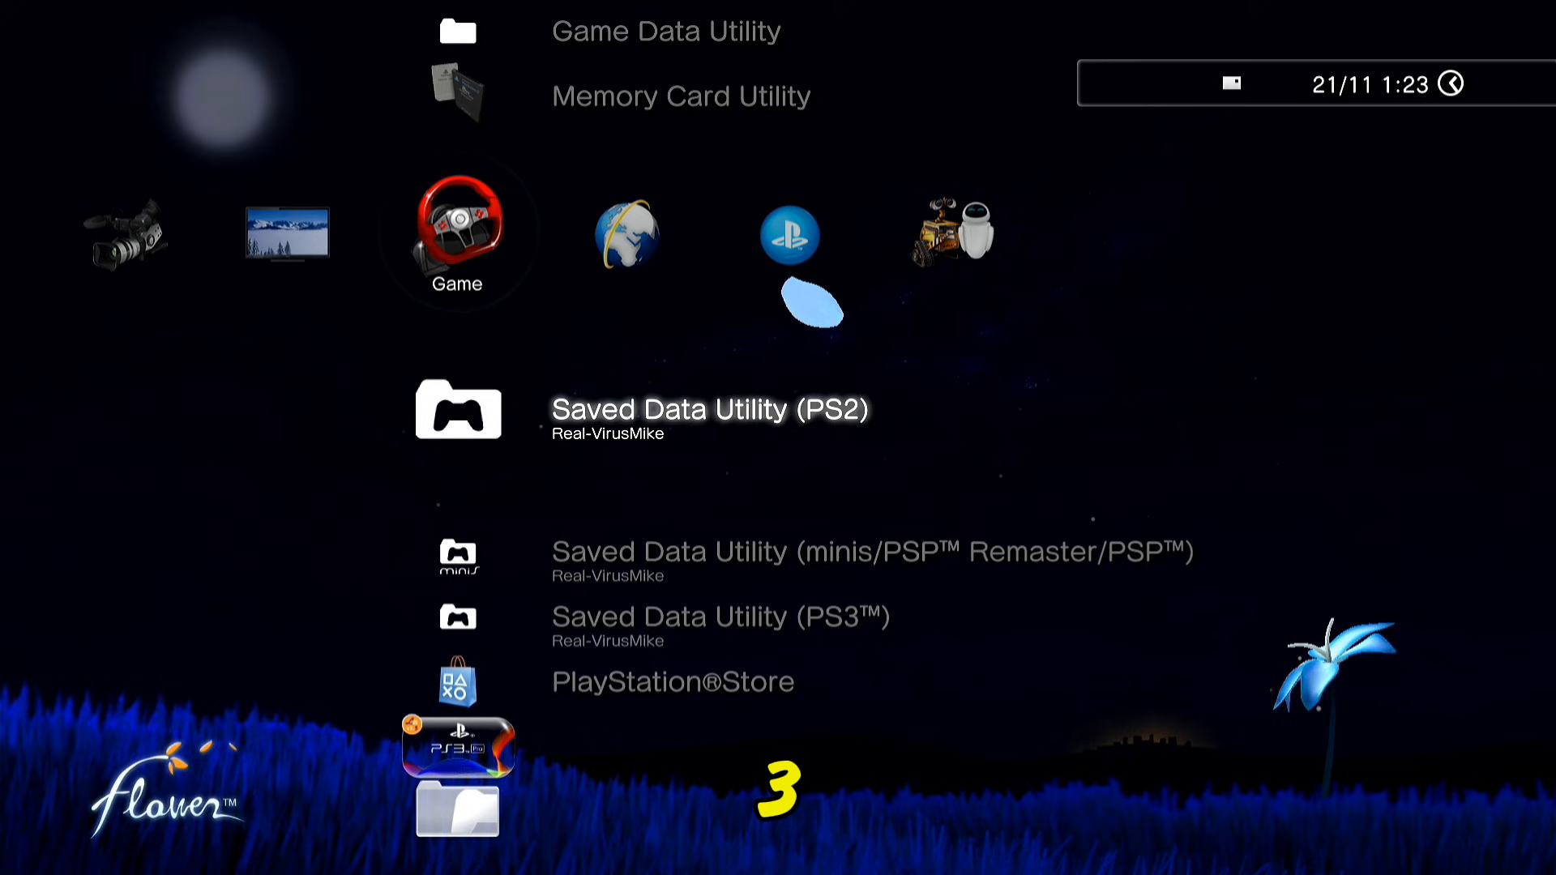
Step: Move across the XMB to the Network column with Internet Browser highlighted
{"action": "scroll", "scroll_direction": "down", "scroll_amount": 3}
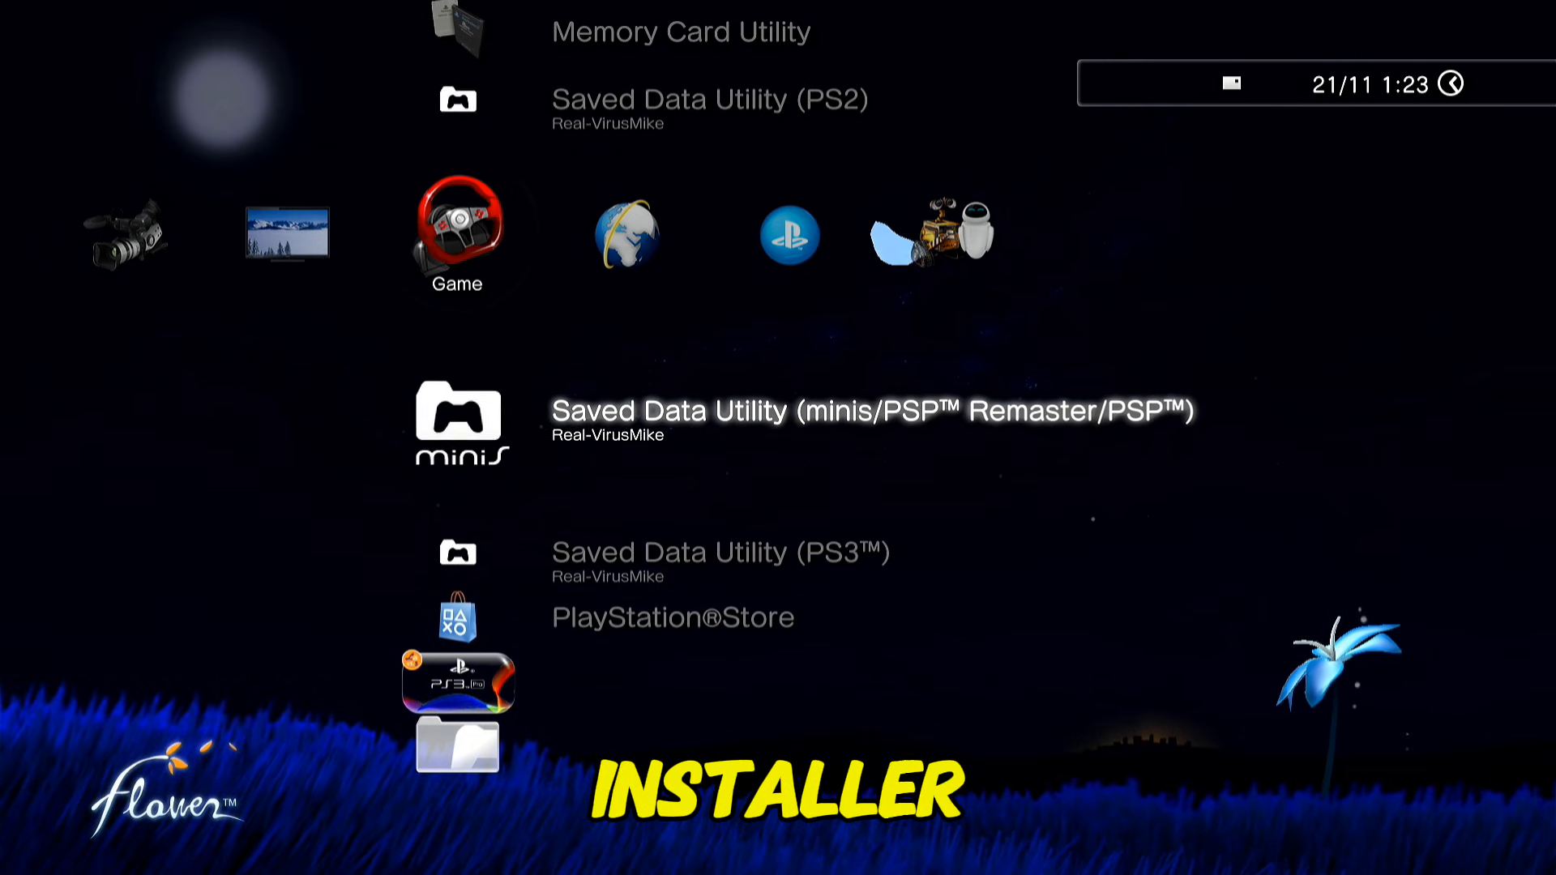
{"action": "scroll", "scroll_direction": "down", "scroll_amount": 3}
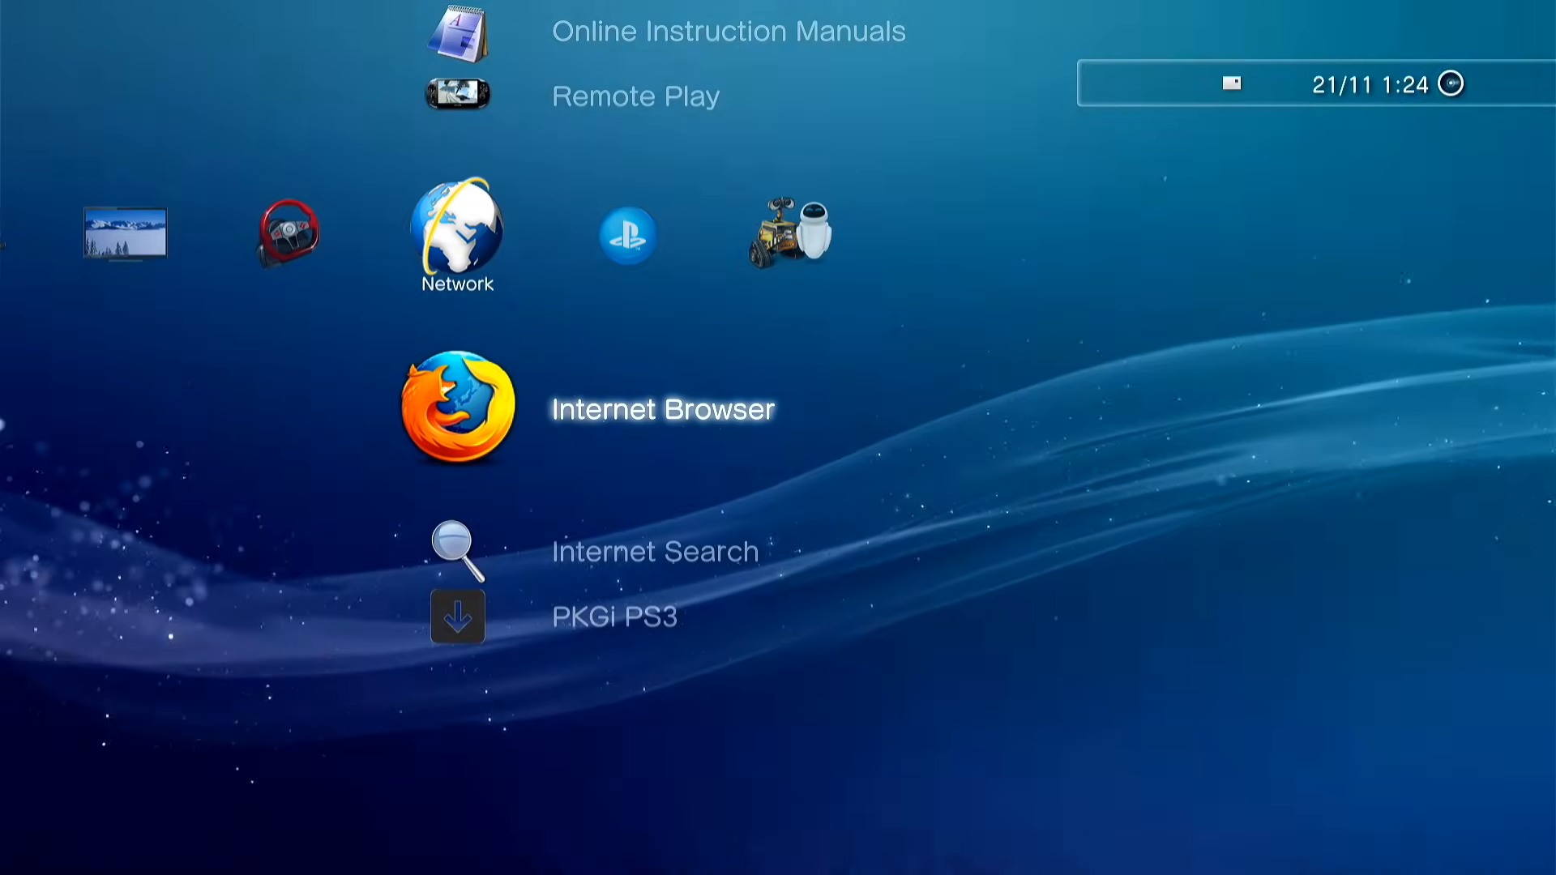
Step: Launch Internet Browser, which loads the ps3xploit.me maintenance page
{"action": "left_click", "coordinate": [458, 409]}
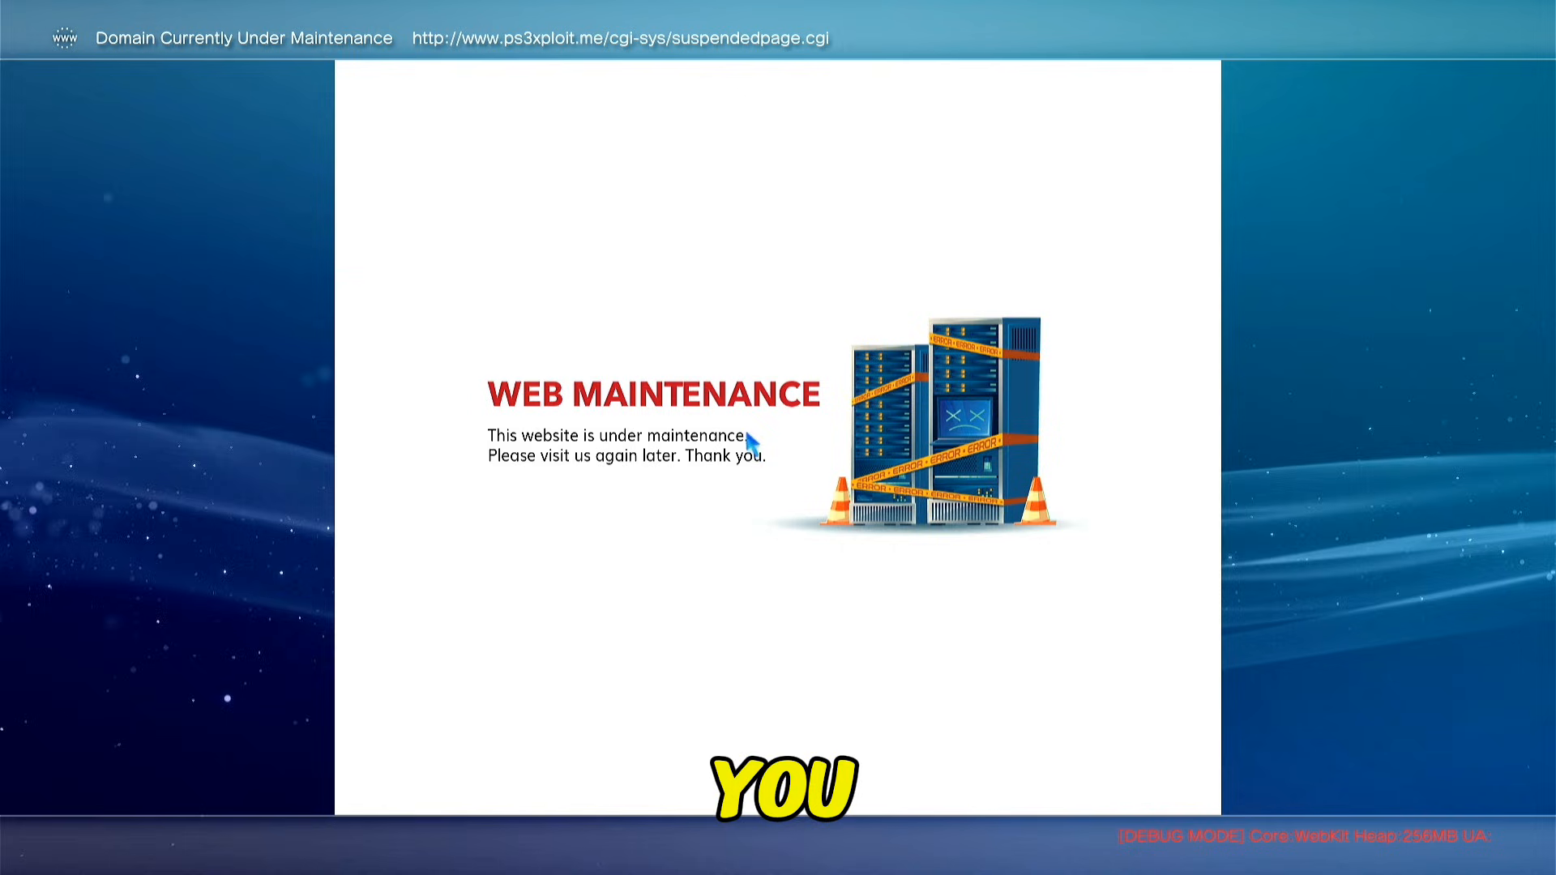
{"action": "mouse_move", "coordinate": [510, 70]}
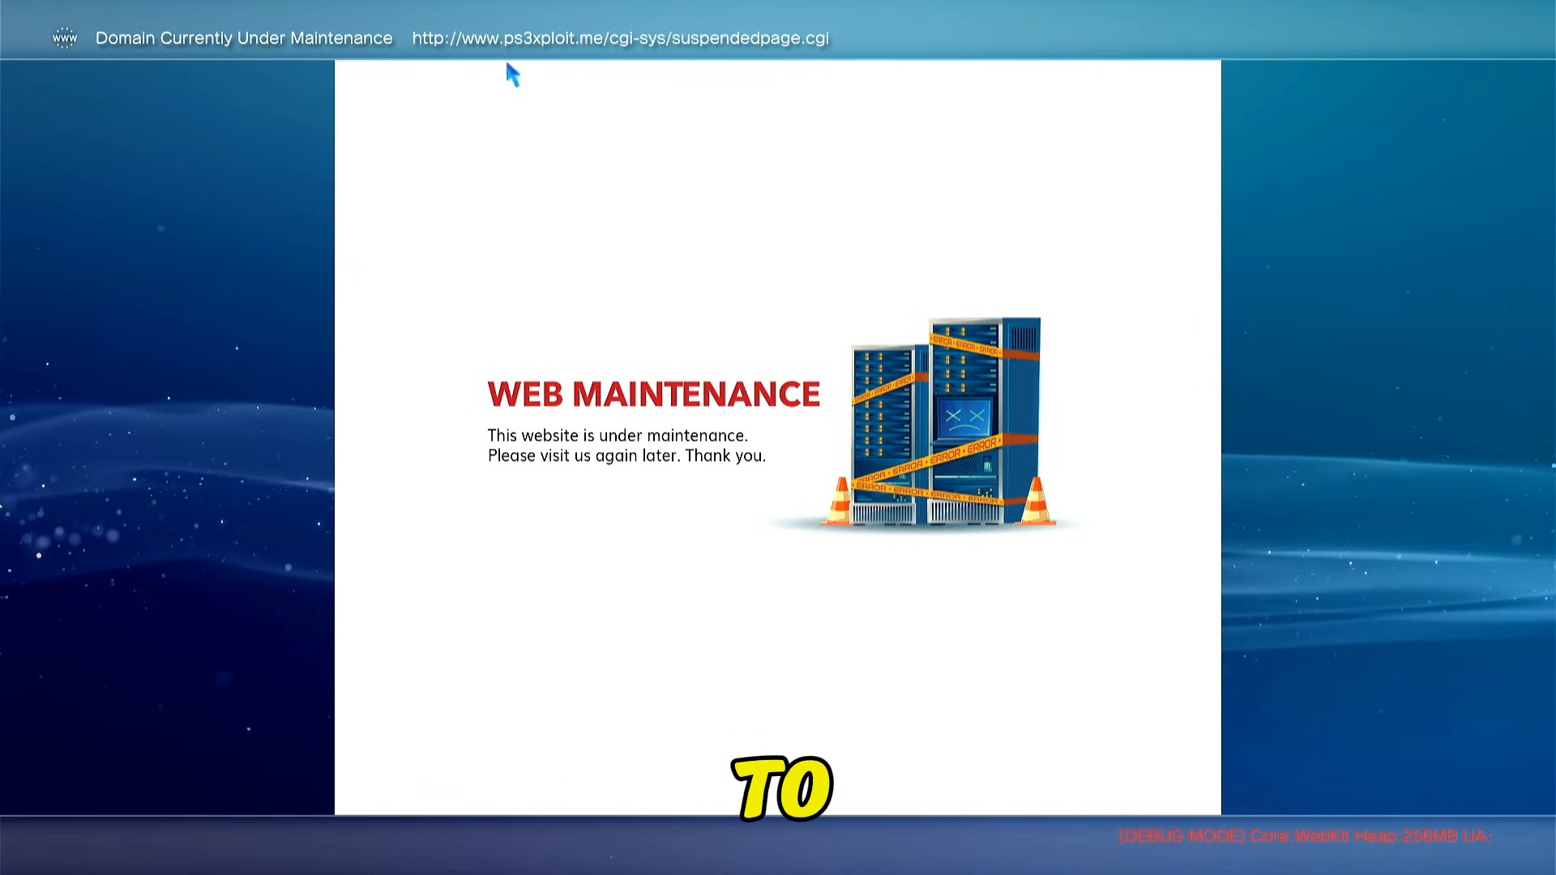
{"action": "mouse_move", "coordinate": [655, 70]}
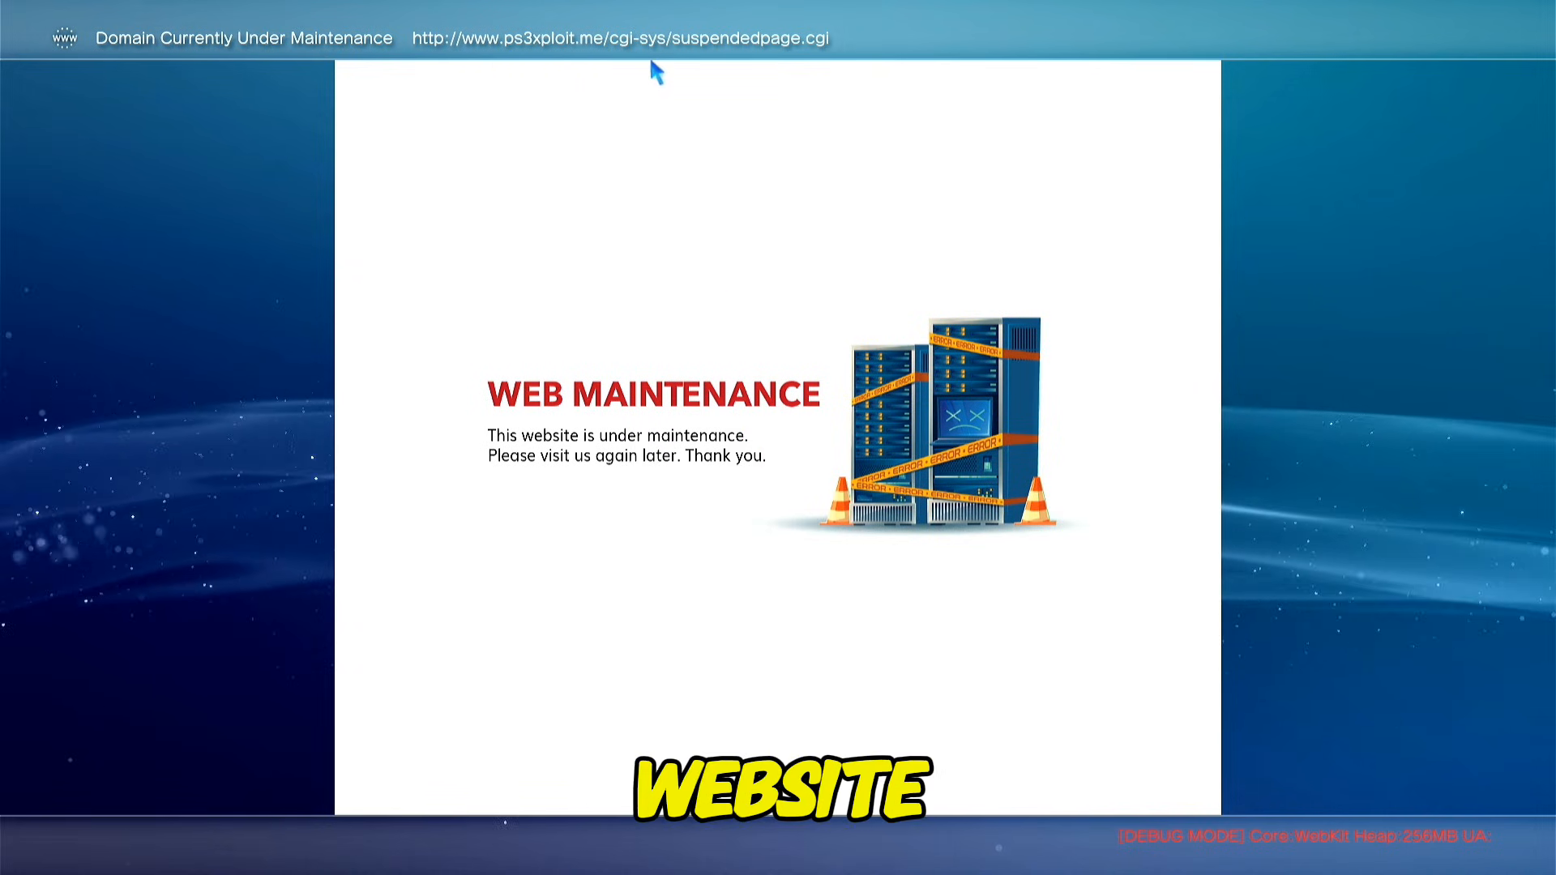
{"action": "mouse_move", "coordinate": [613, 350]}
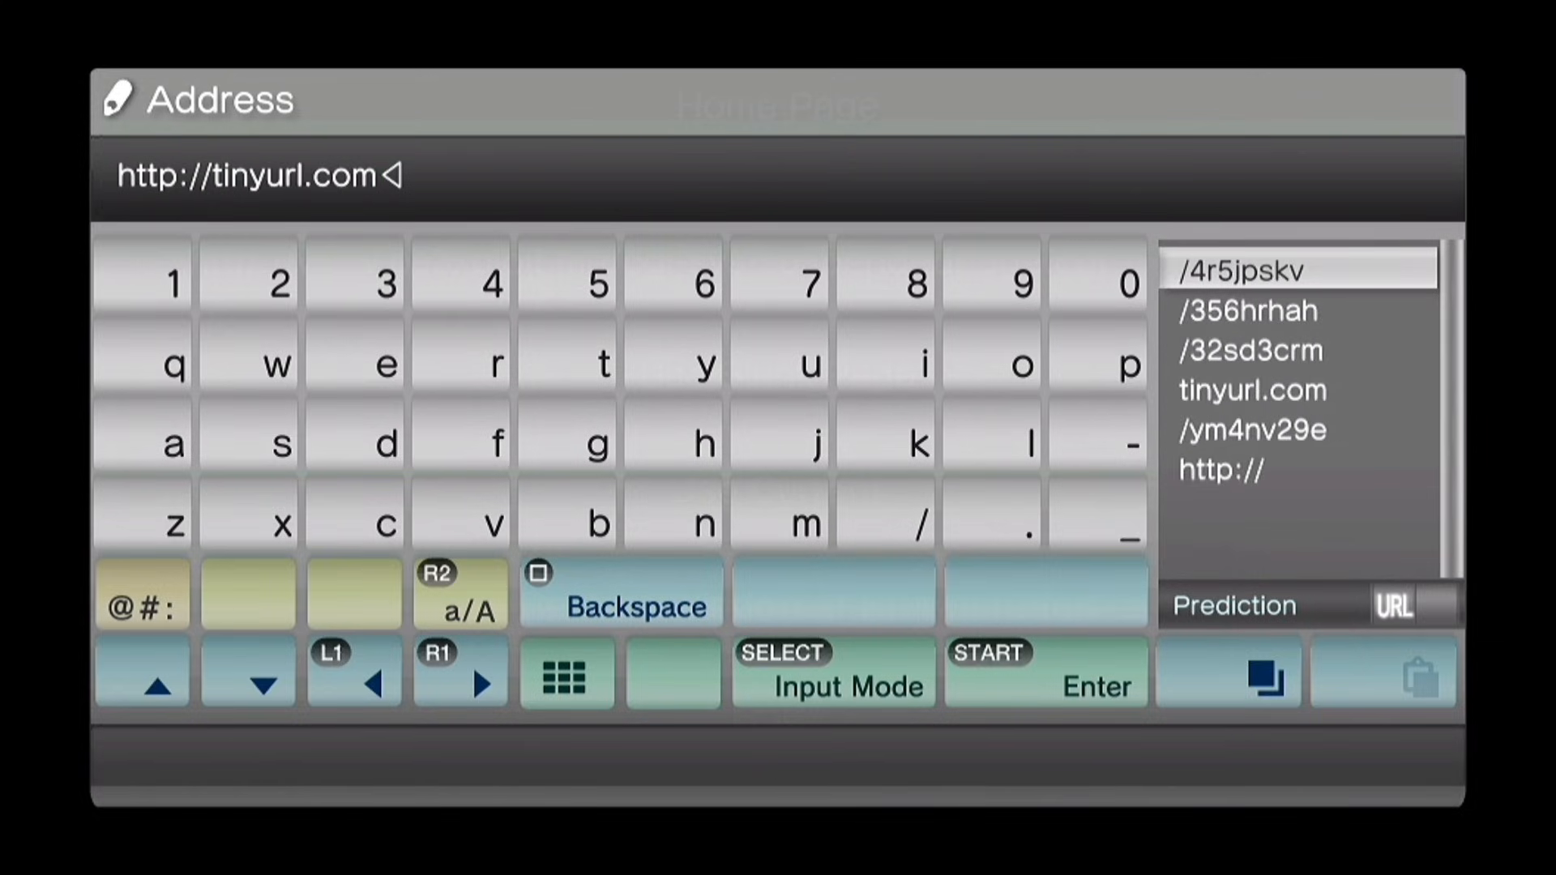
Step: Set the home page to the /4r5jpskv tinyurl address and confirm it
{"action": "left_click", "coordinate": [1297, 271]}
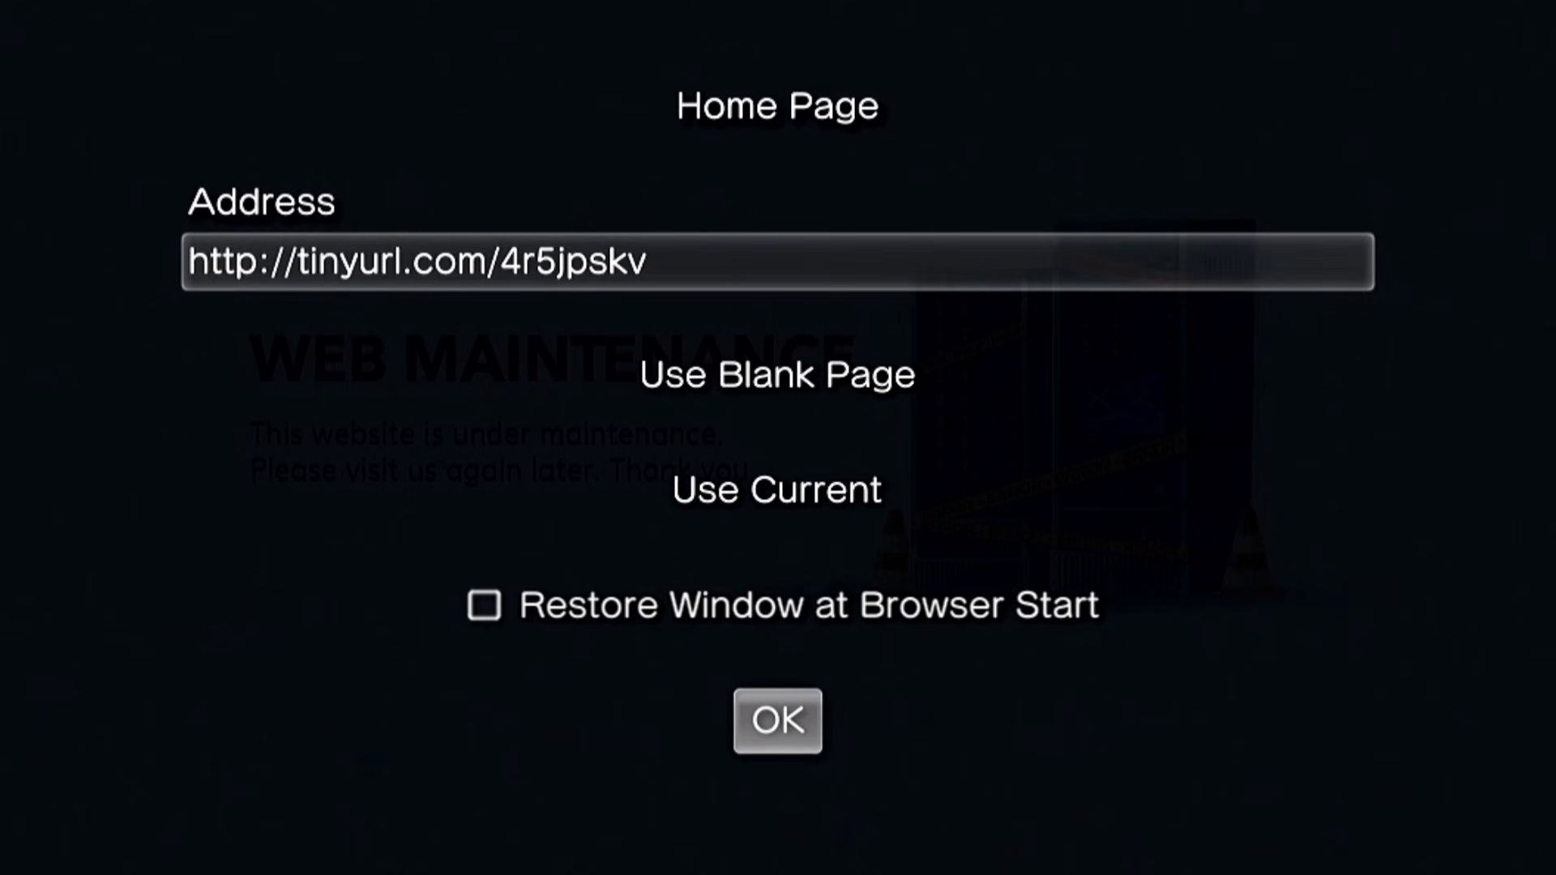
{"action": "left_click", "coordinate": [776, 719]}
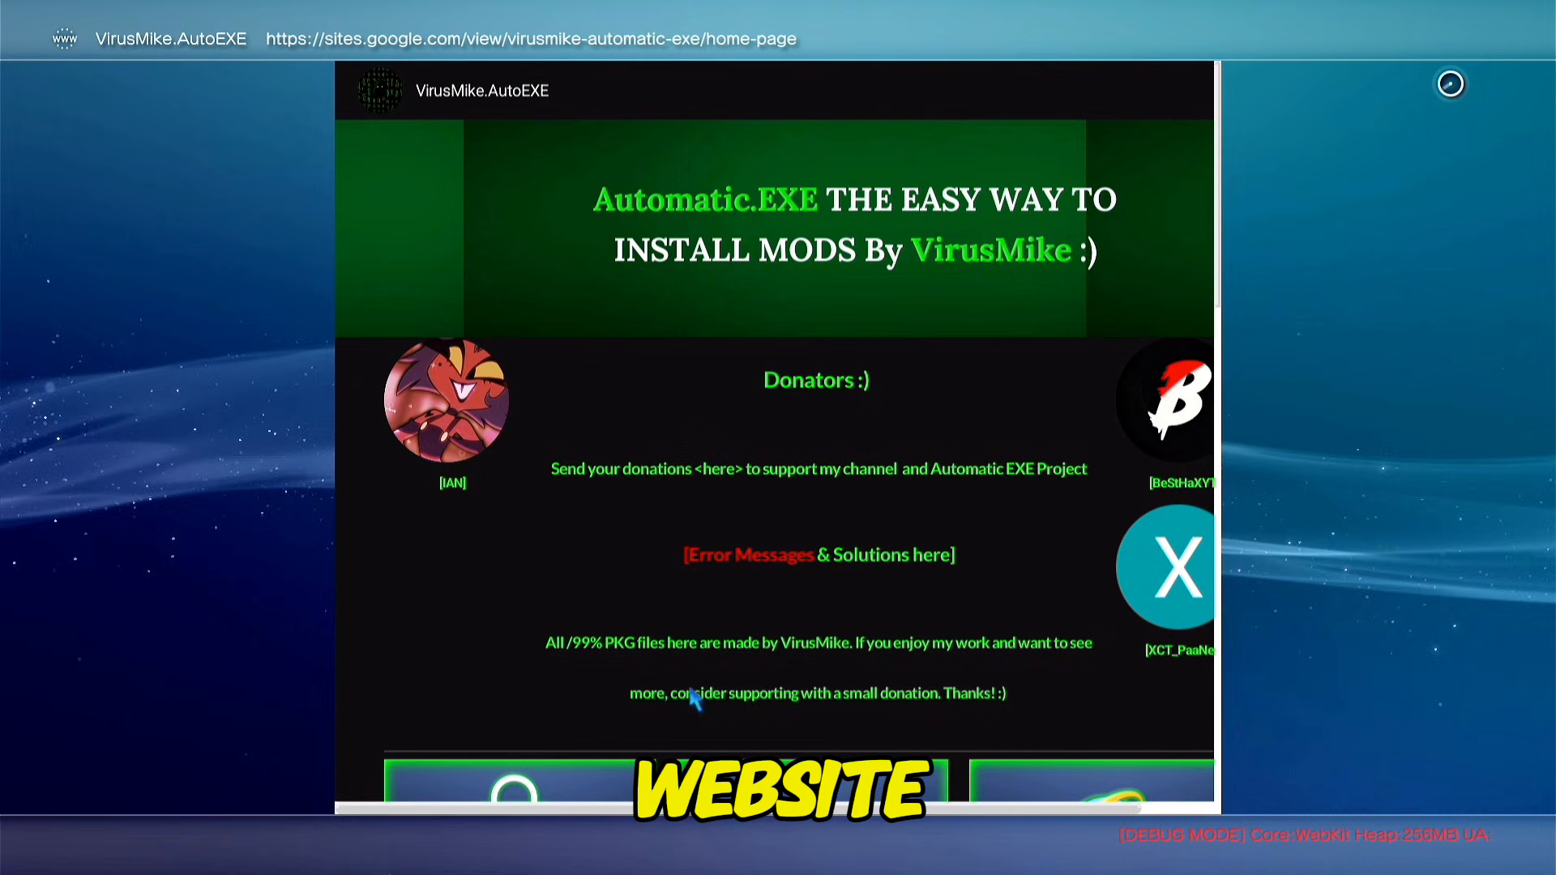
Step: Browse down the VirusMike AutoEXE mod listings to PS3 Themes
{"action": "scroll", "scroll_direction": "down", "scroll_amount": 3}
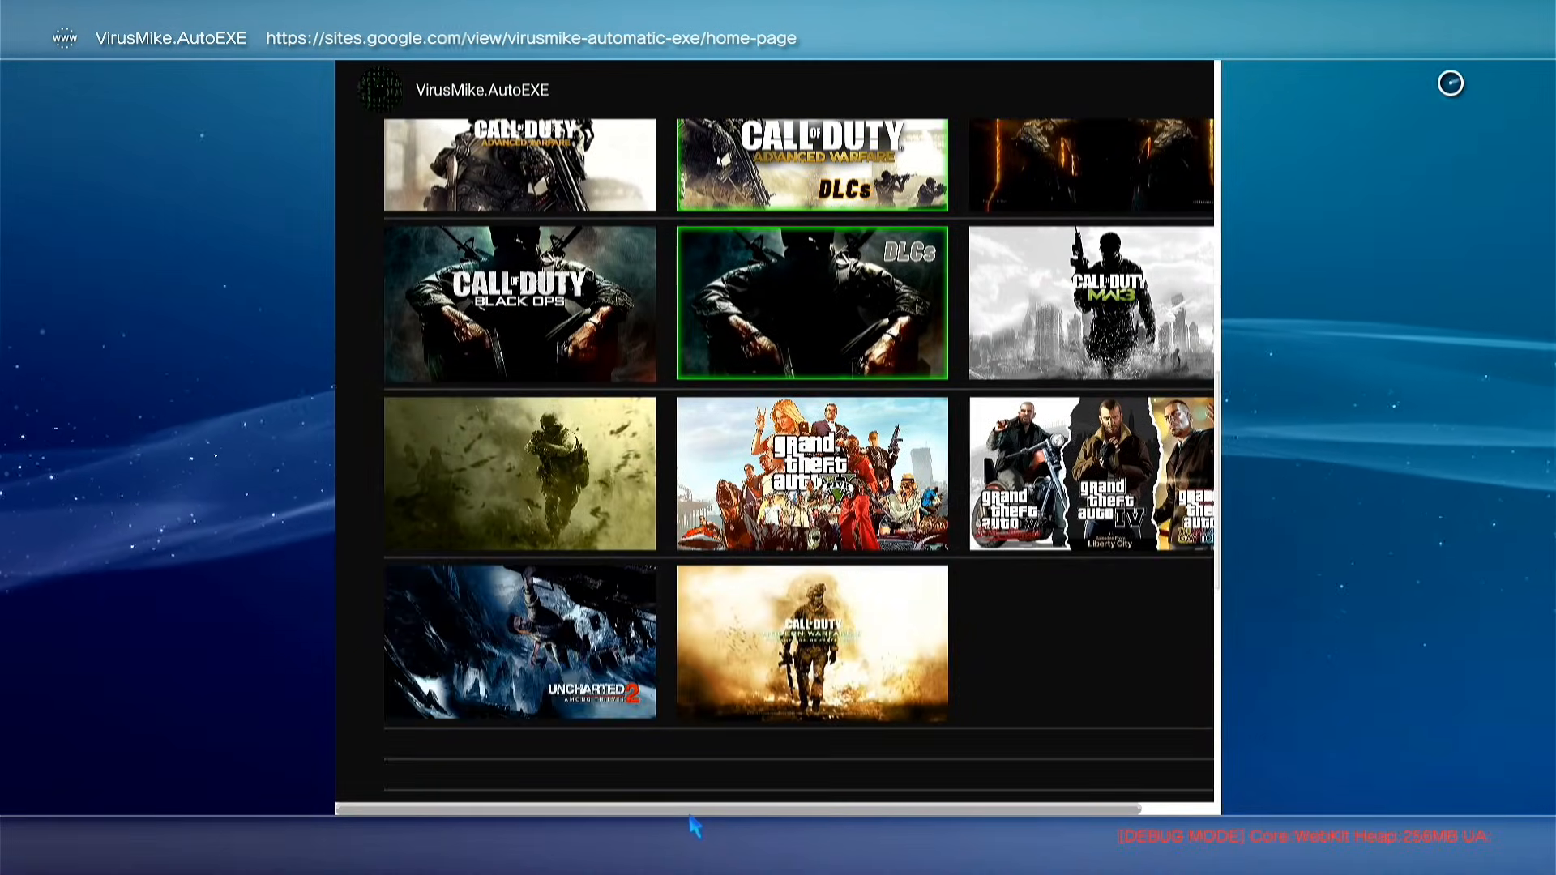
{"action": "scroll", "scroll_direction": "down", "scroll_amount": 3}
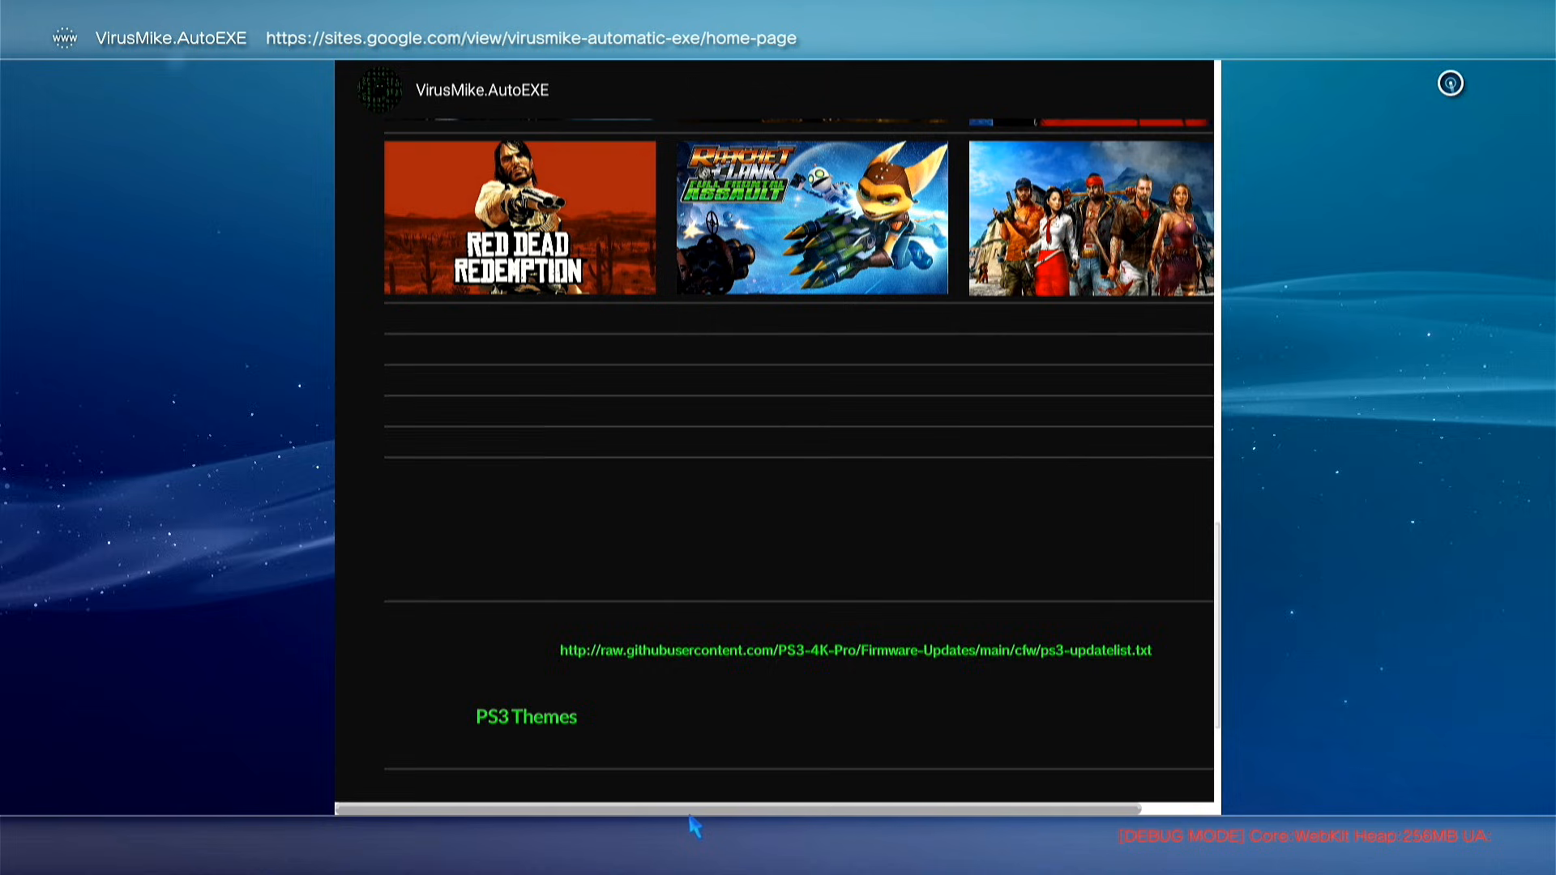
{"action": "scroll", "scroll_direction": "down", "scroll_amount": 3}
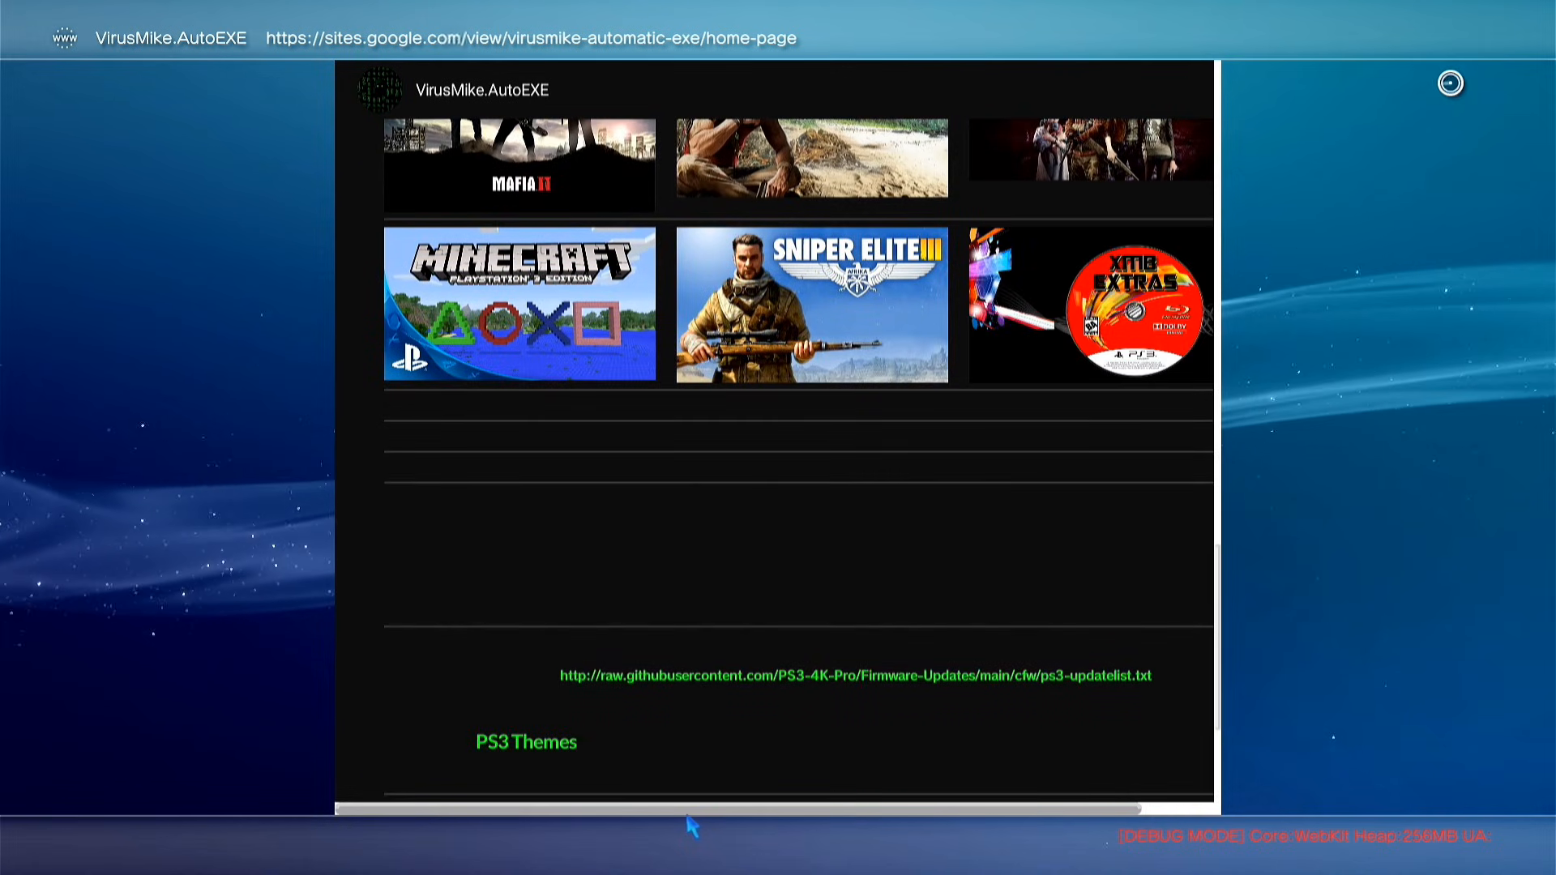
{"action": "scroll", "scroll_direction": "down", "scroll_amount": 3}
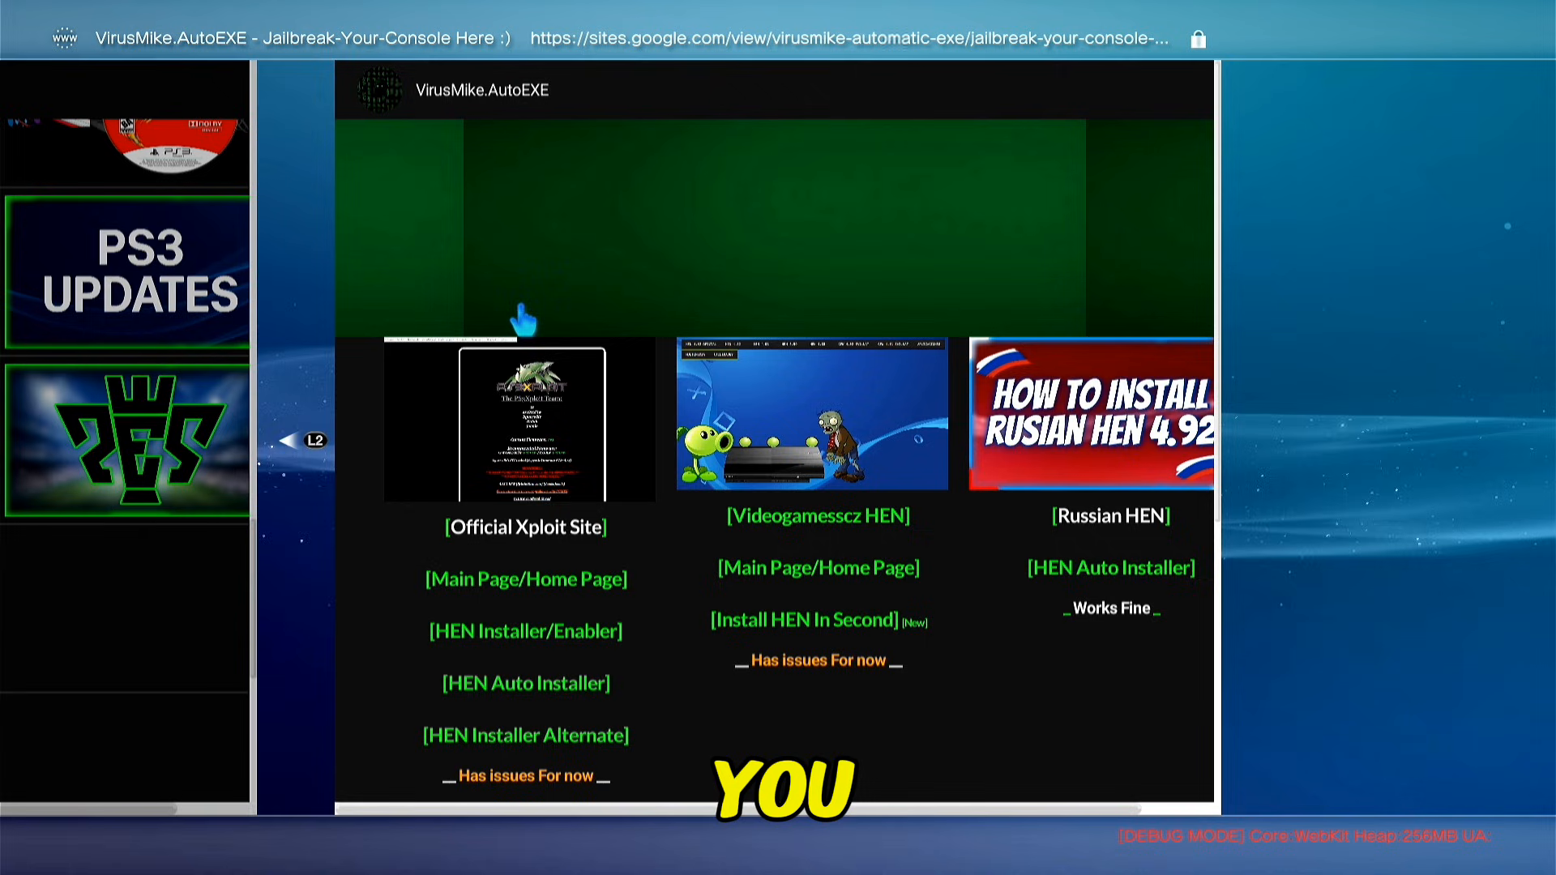
{"action": "mouse_move", "coordinate": [476, 571]}
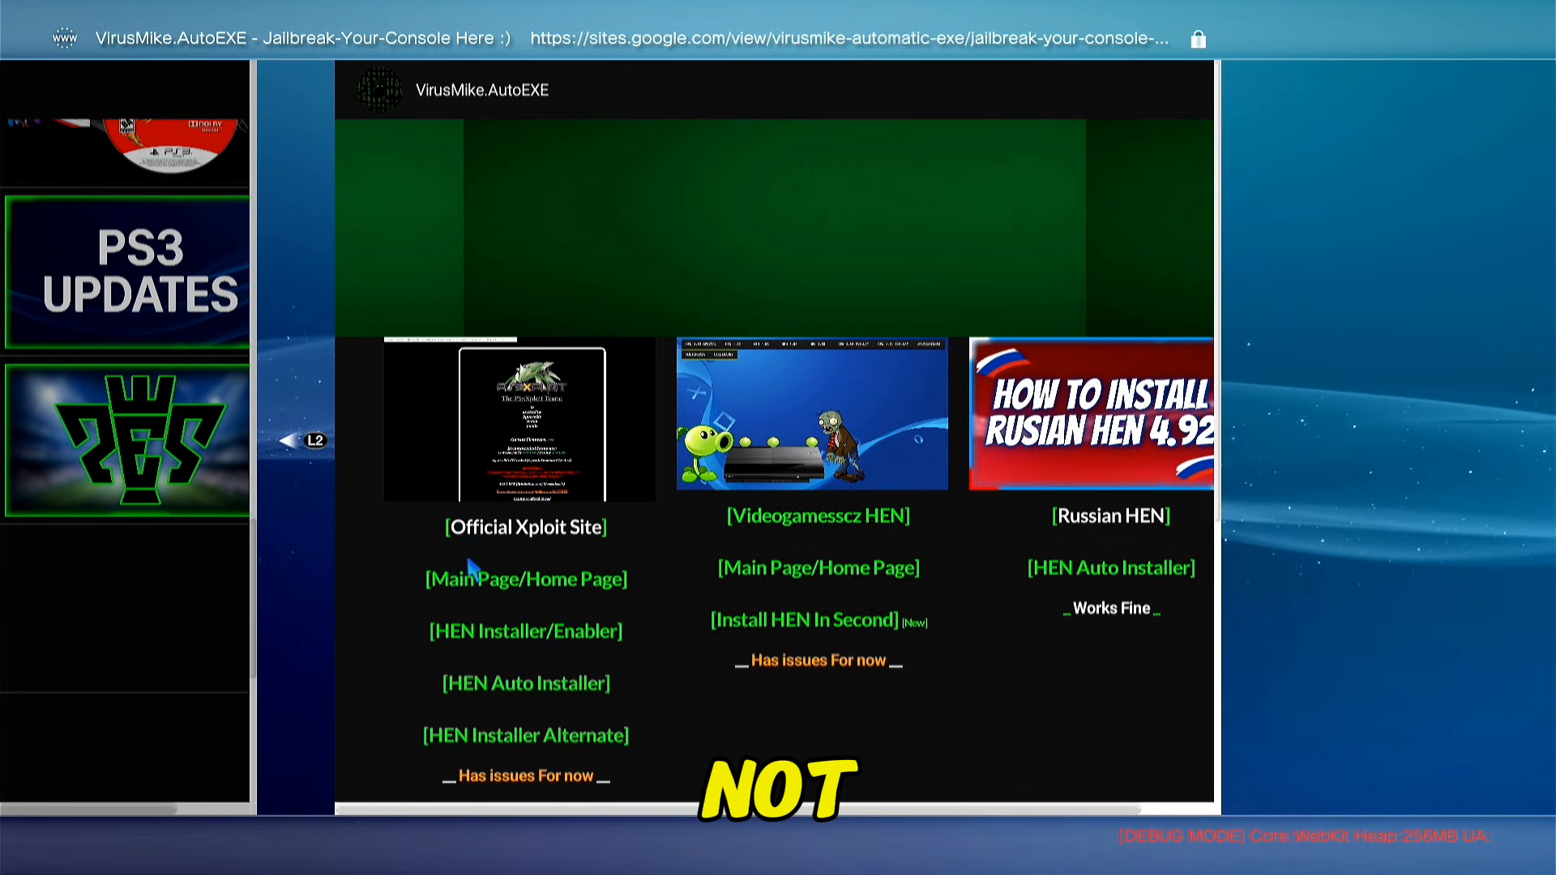
{"action": "mouse_move", "coordinate": [818, 525]}
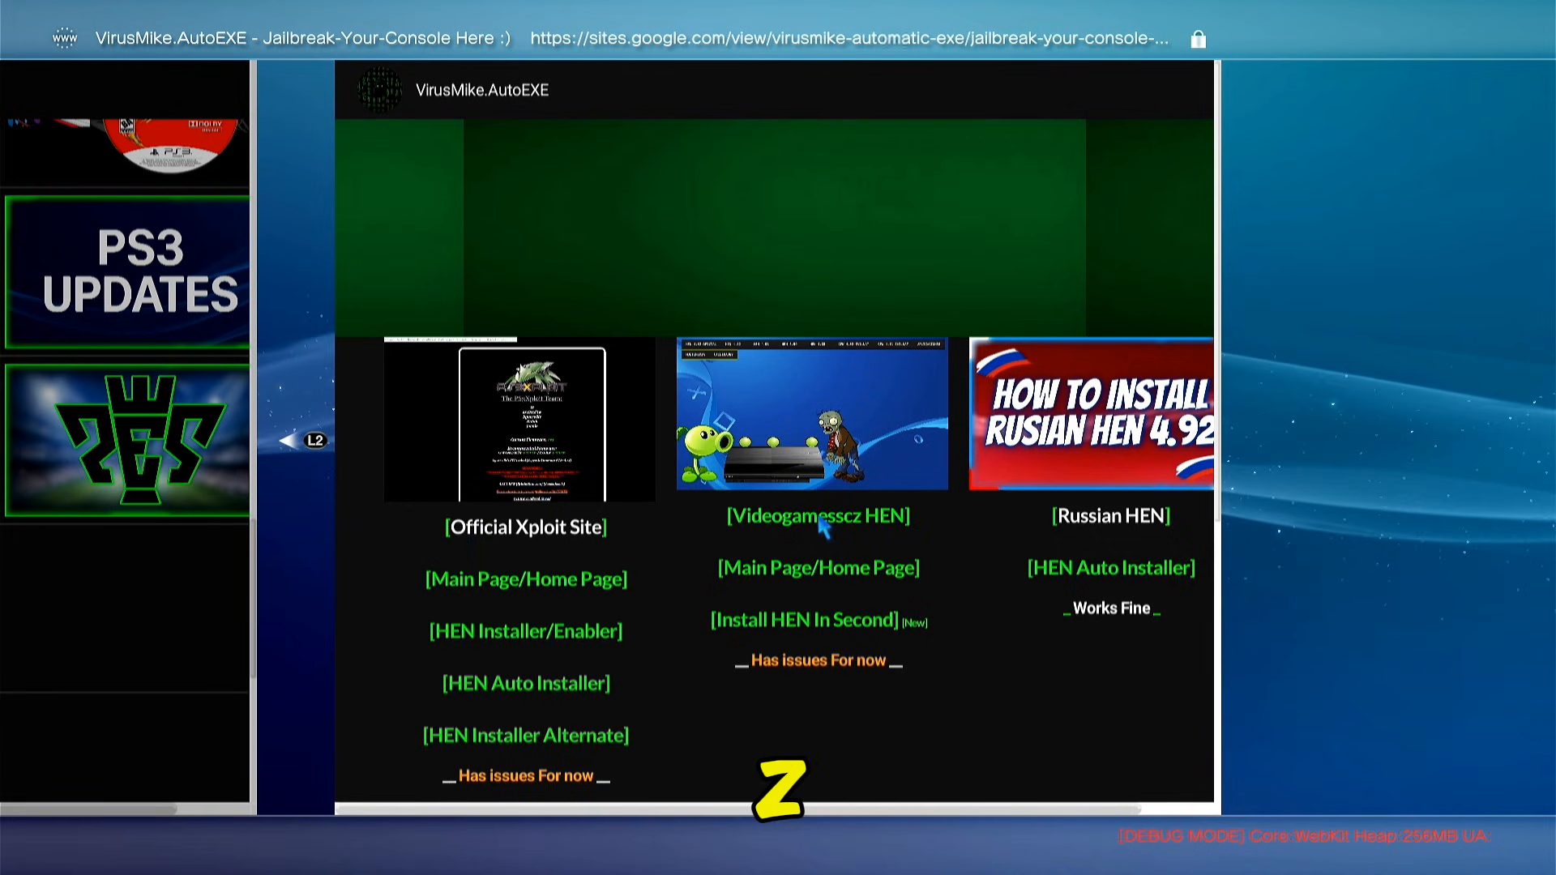
{"action": "mouse_move", "coordinate": [795, 593]}
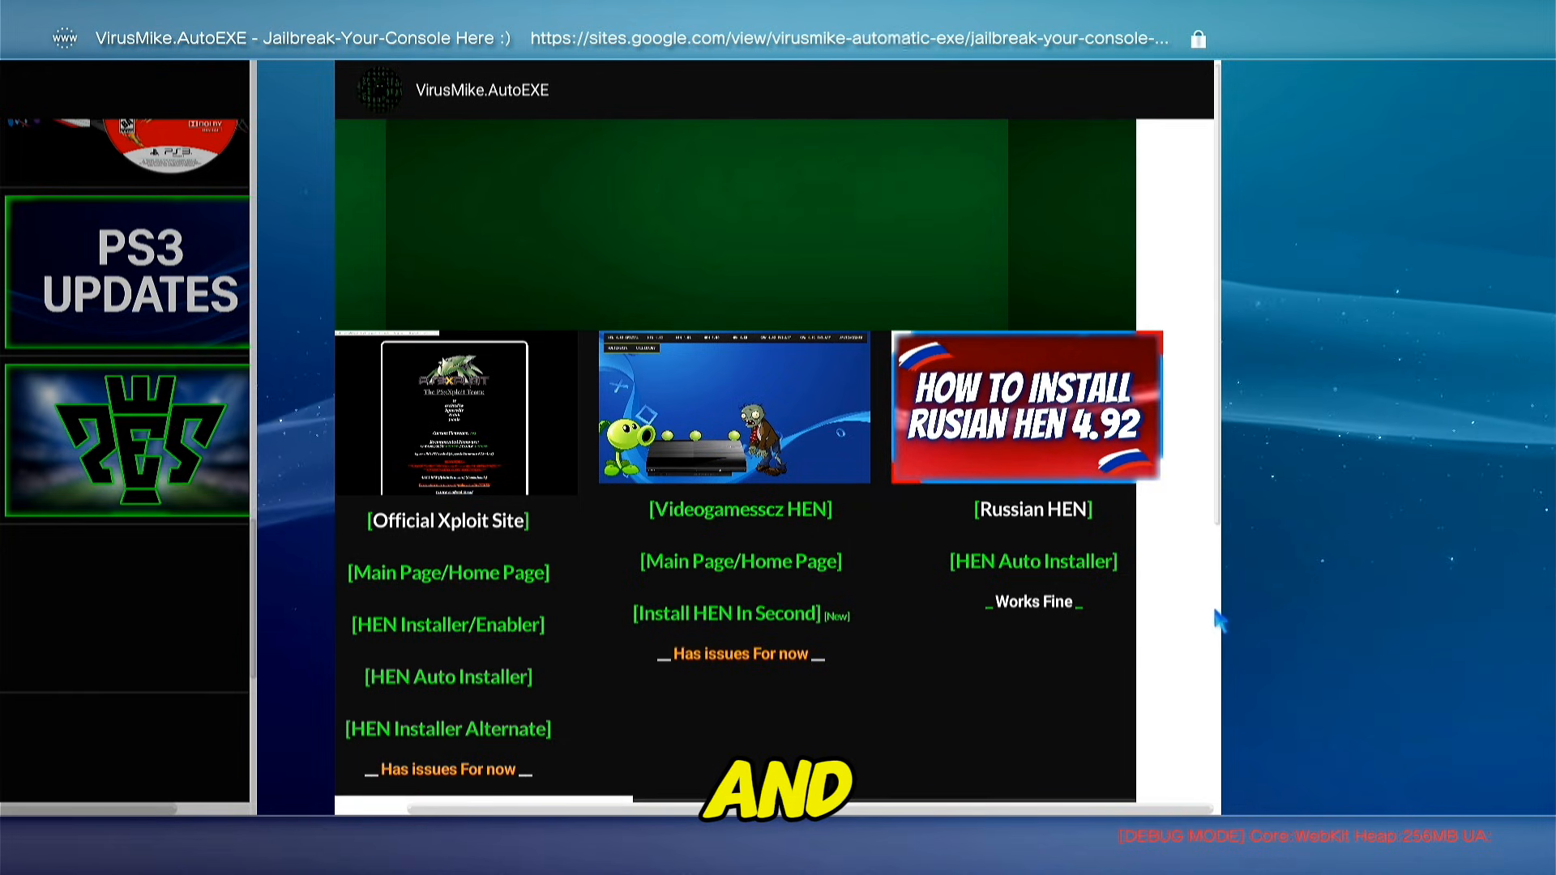
{"action": "mouse_move", "coordinate": [1038, 611]}
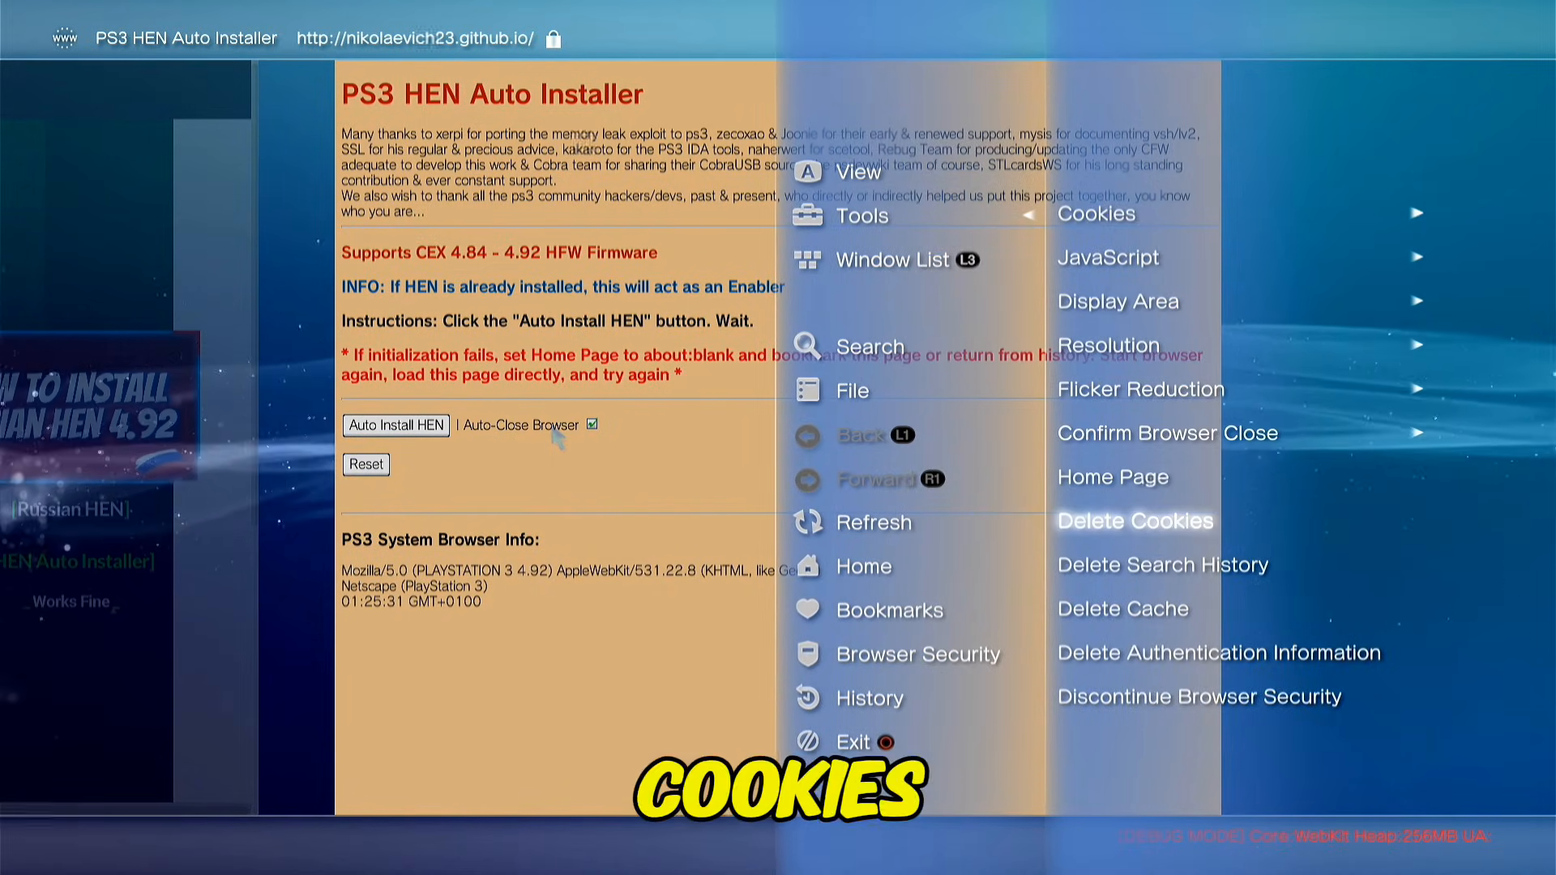
Step: Delete the browser's stored cookies from the Tools menu
{"action": "left_click", "coordinate": [395, 425]}
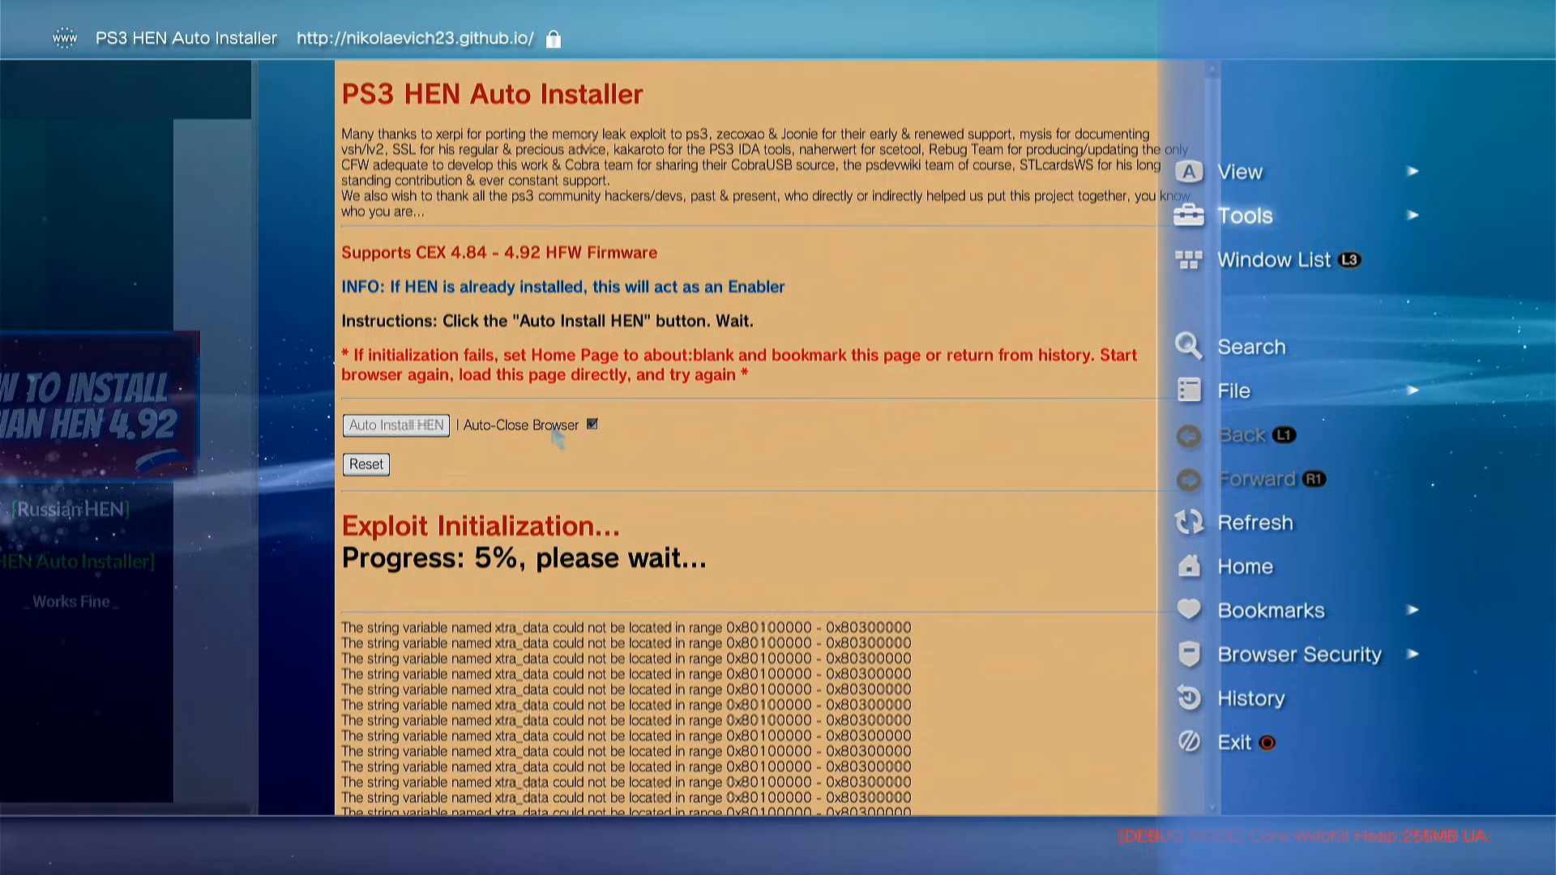
{"action": "left_click", "coordinate": [1245, 215]}
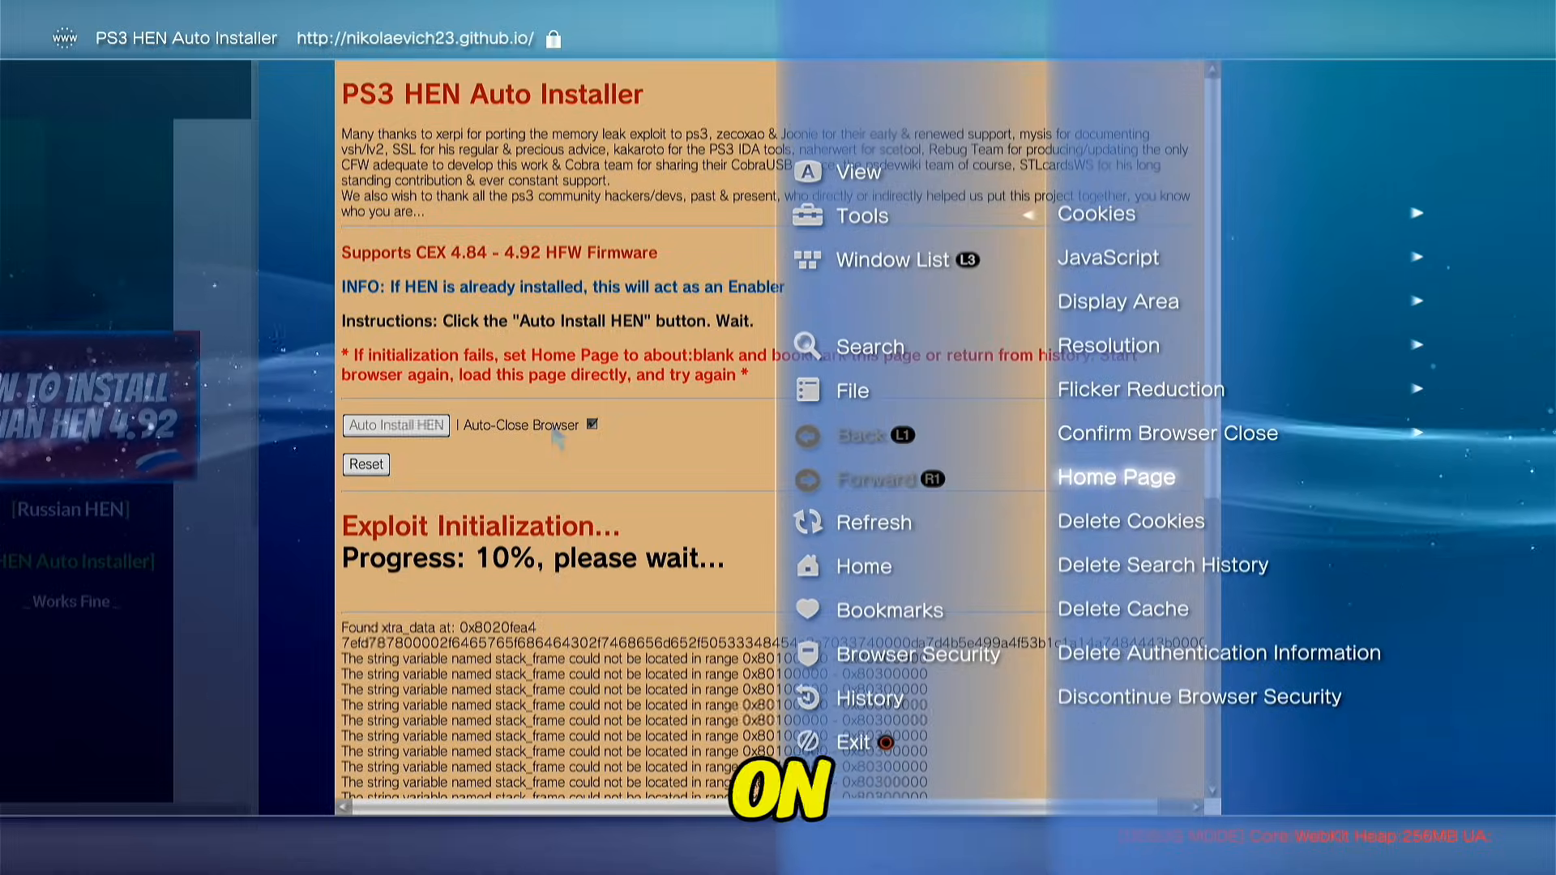
Step: Make the nikolaevich23.github.io HEN installer page the browser's home page
{"action": "left_click", "coordinate": [1115, 476]}
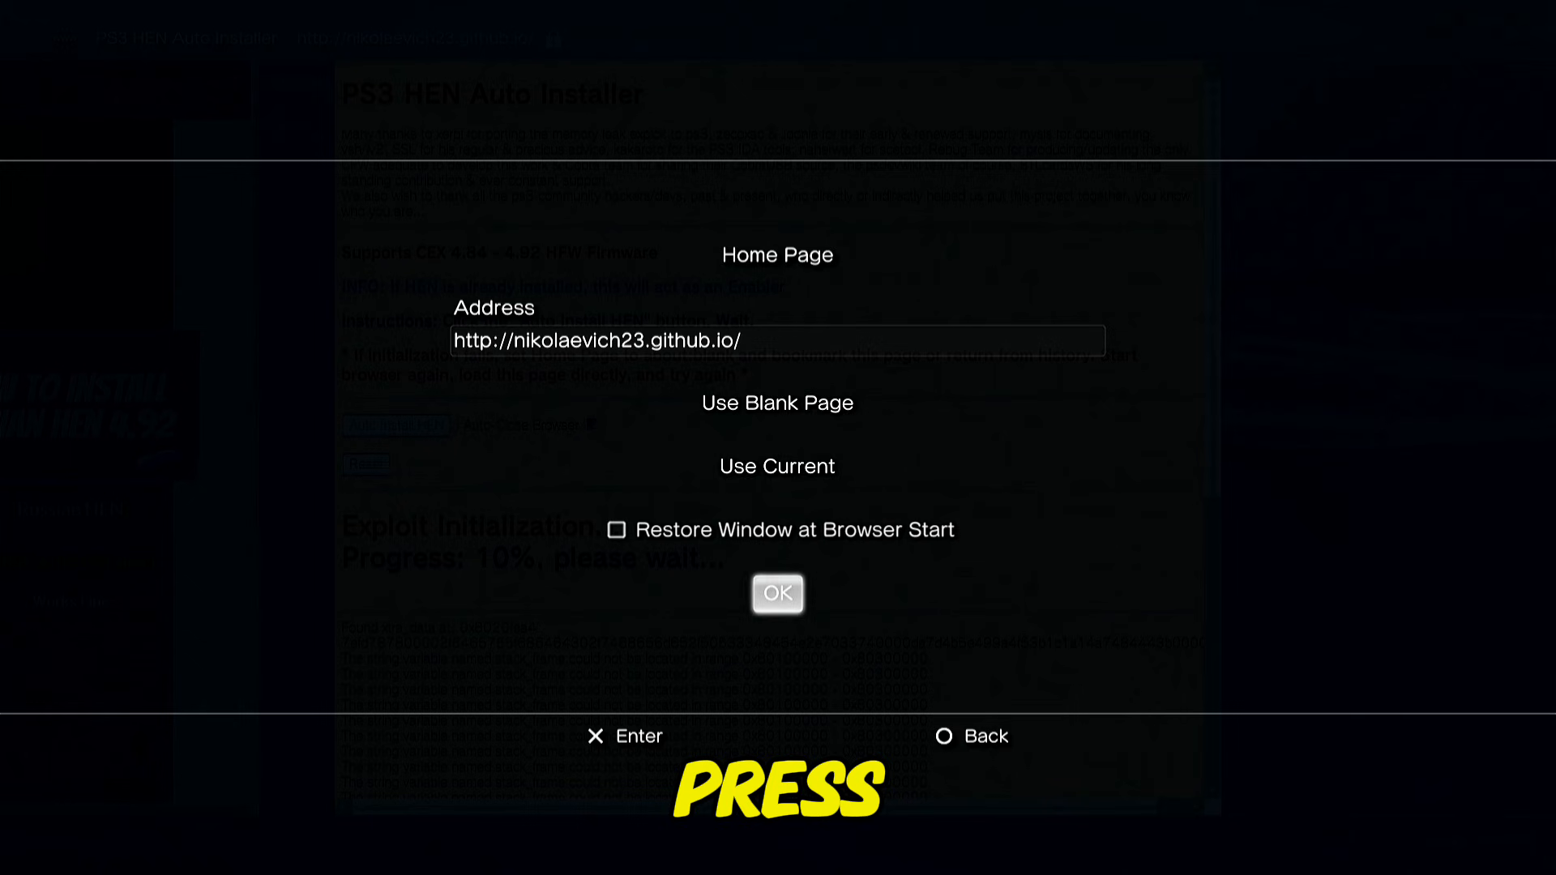
{"action": "left_click", "coordinate": [776, 594]}
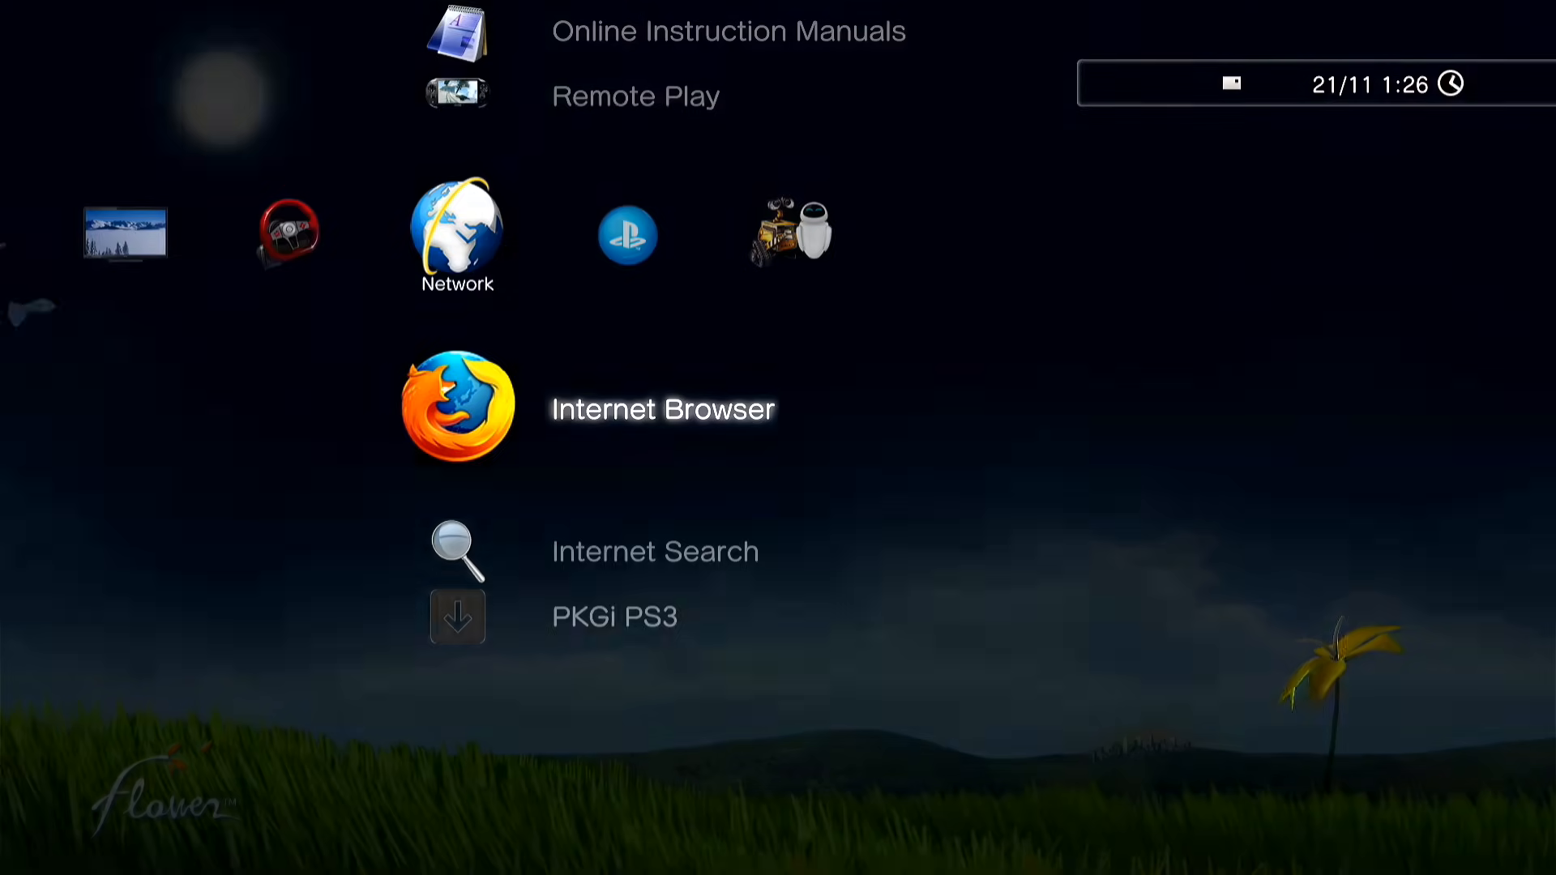
Step: Relaunch Internet Browser so it opens on the HEN Auto Installer page
{"action": "left_click", "coordinate": [457, 407]}
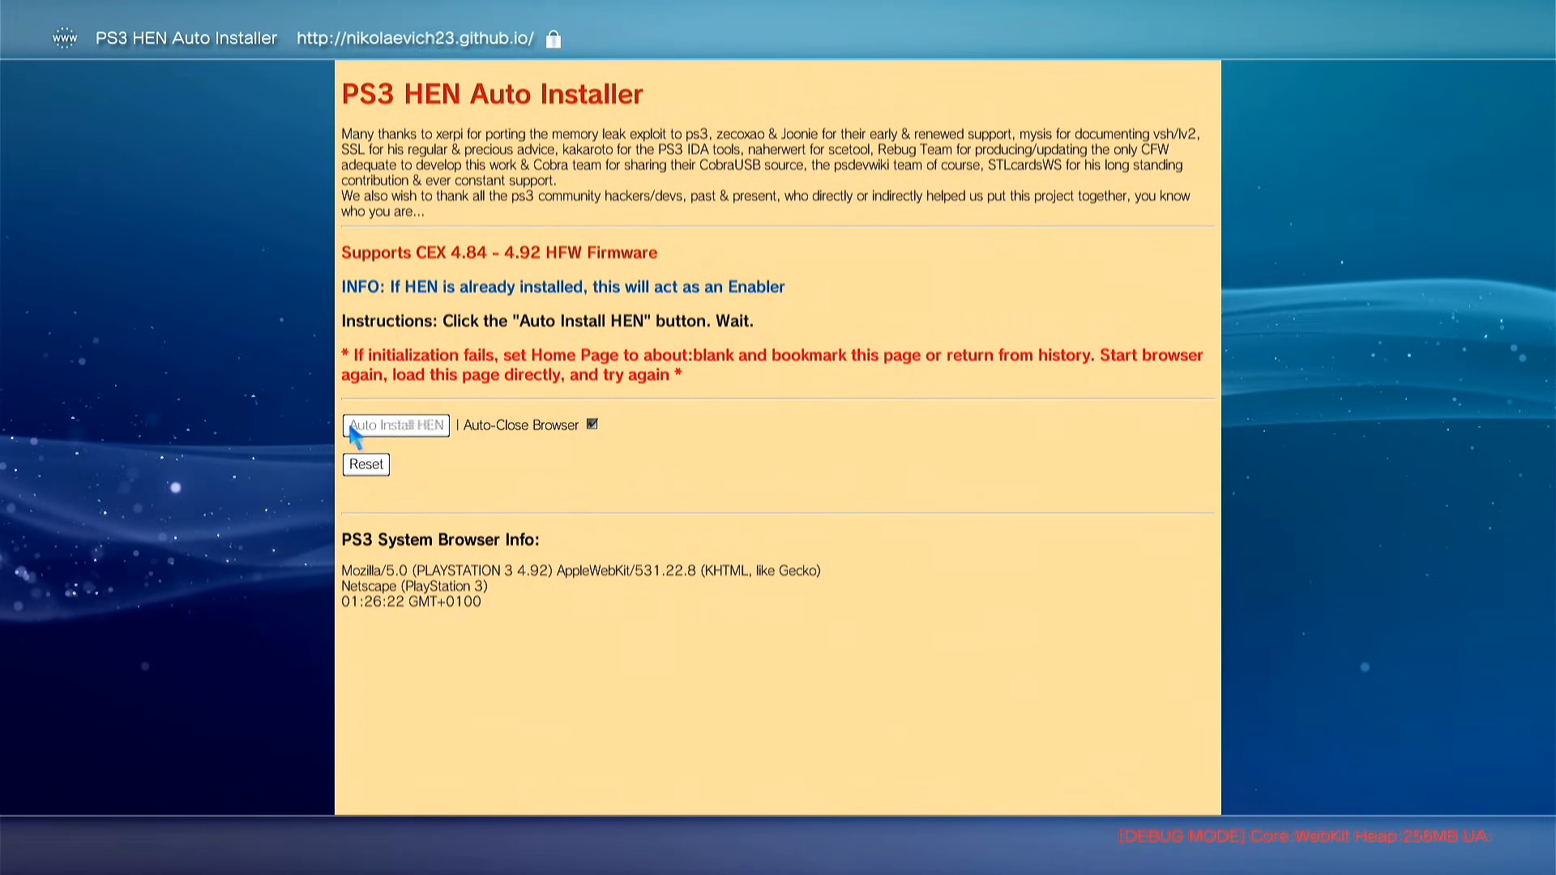
Step: Run Auto Install HEN until it initializes and reports Installing HEN
{"action": "left_click", "coordinate": [395, 424]}
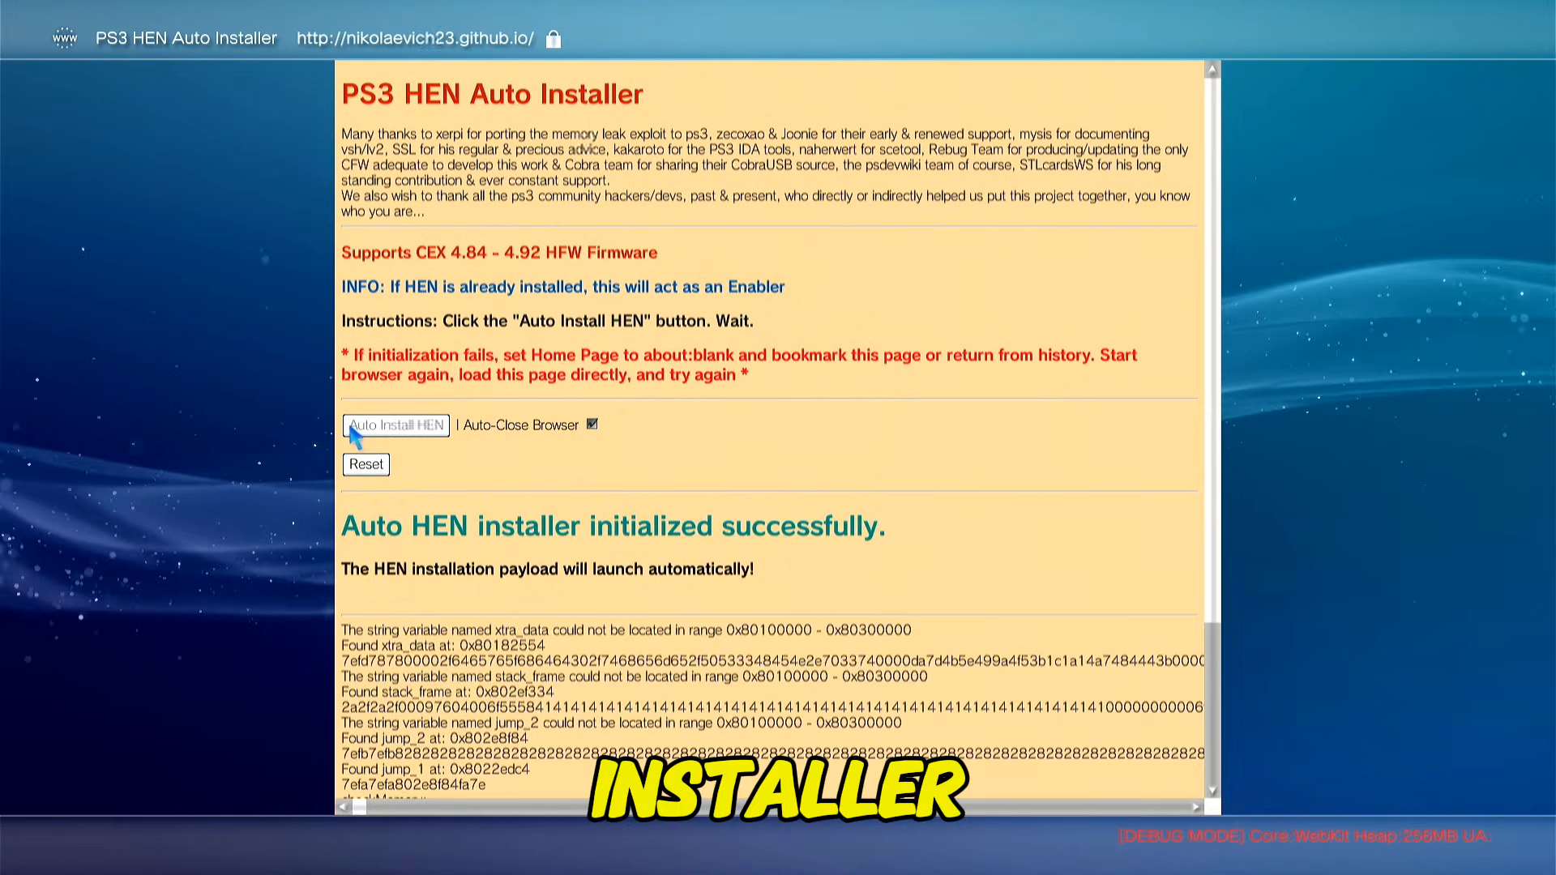
{"action": "left_click", "coordinate": [395, 425]}
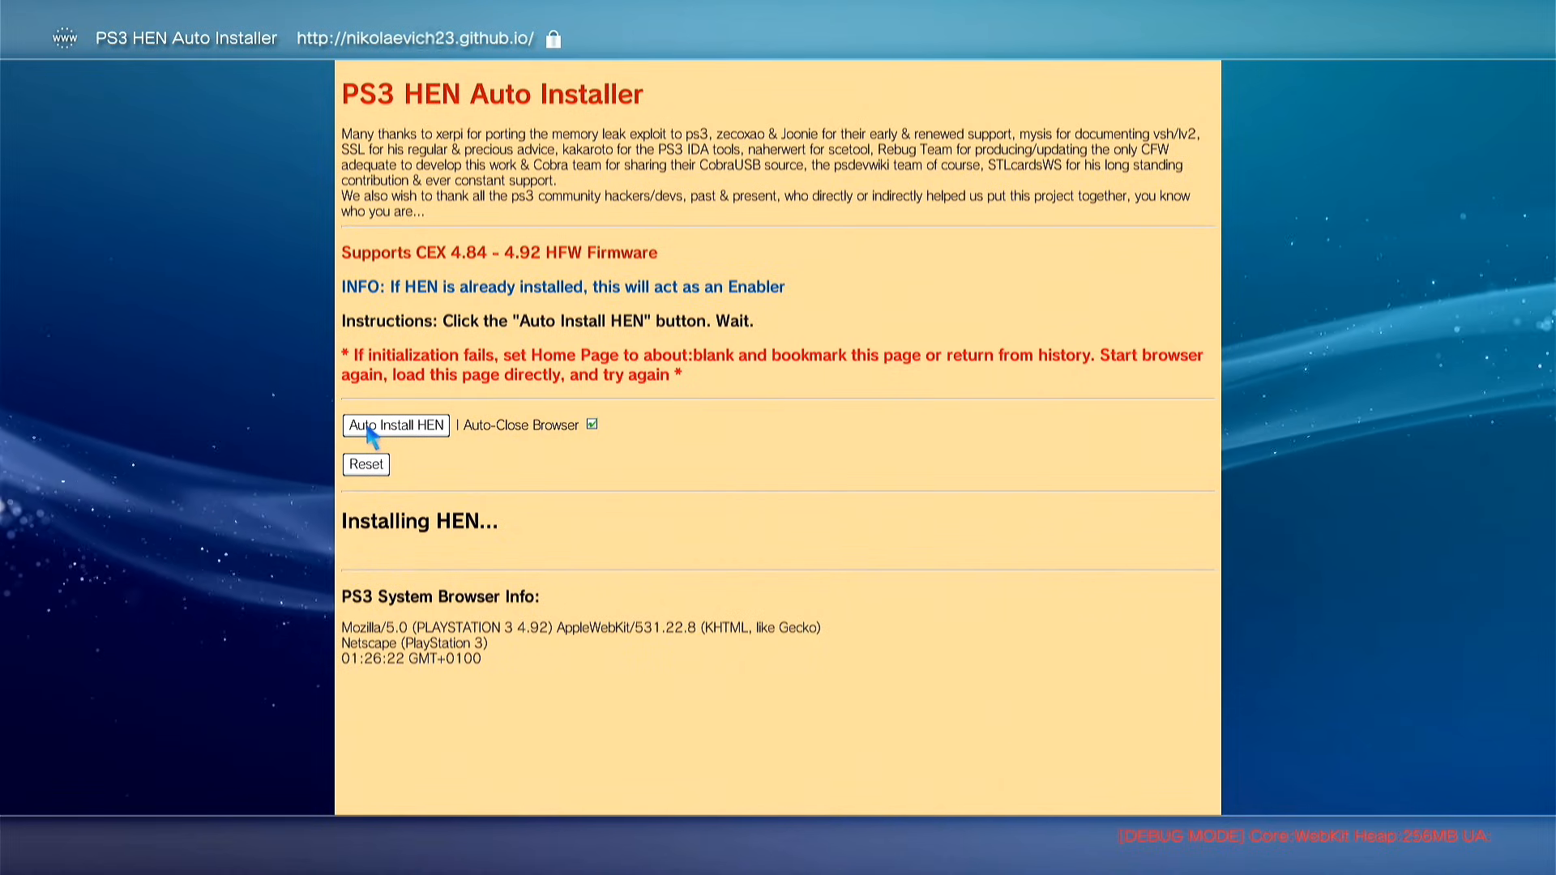
{"action": "left_click", "coordinate": [396, 425]}
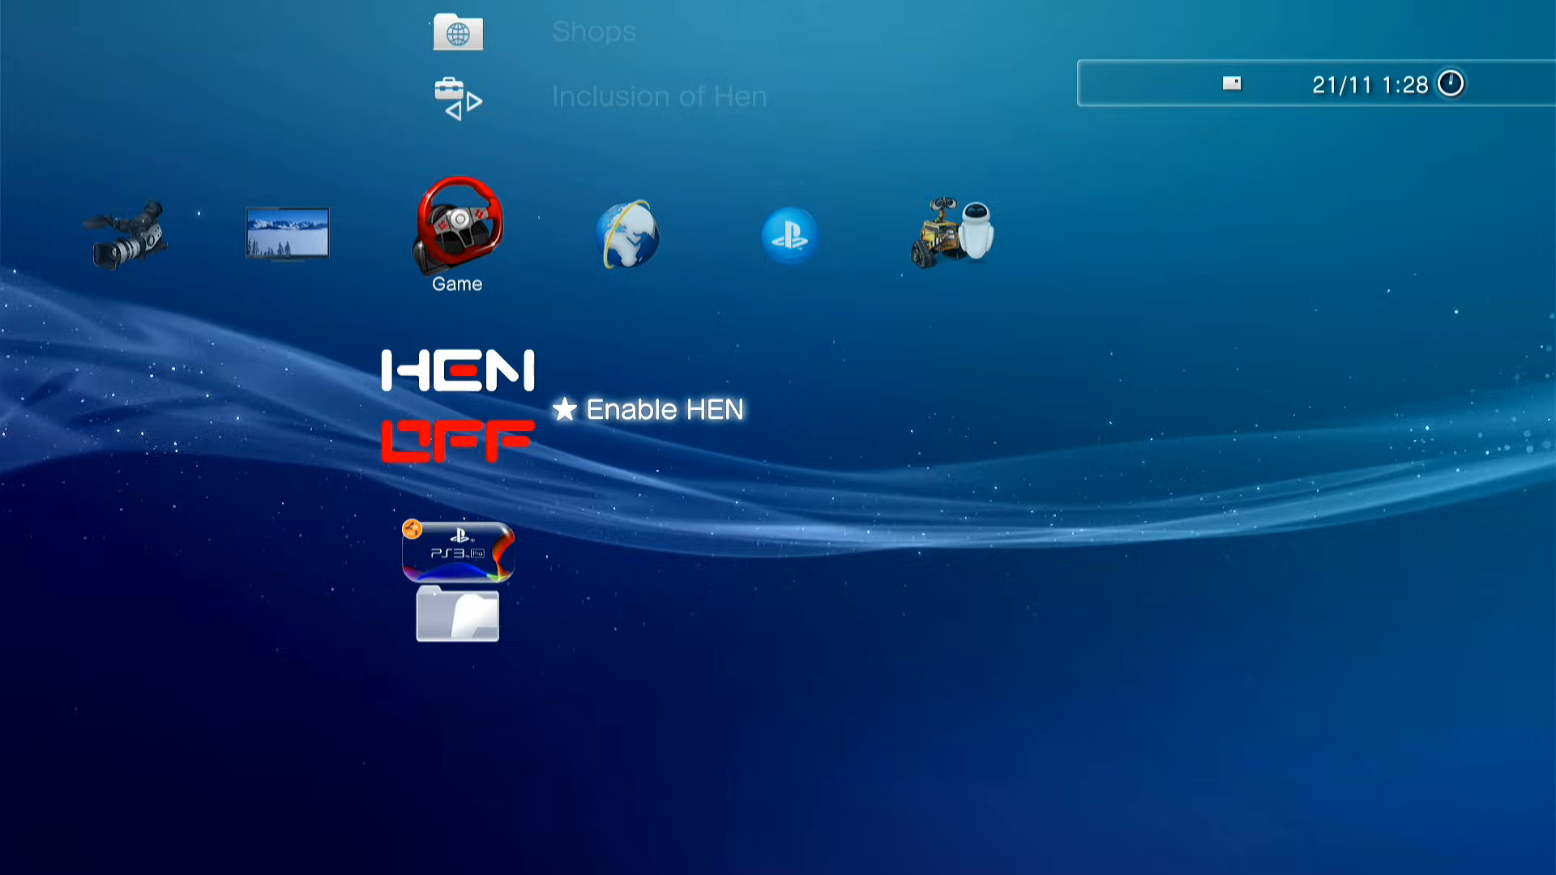
Step: Select Enable HEN so the Game column shows HEN ON with Package Manager
{"action": "left_click", "coordinate": [660, 411]}
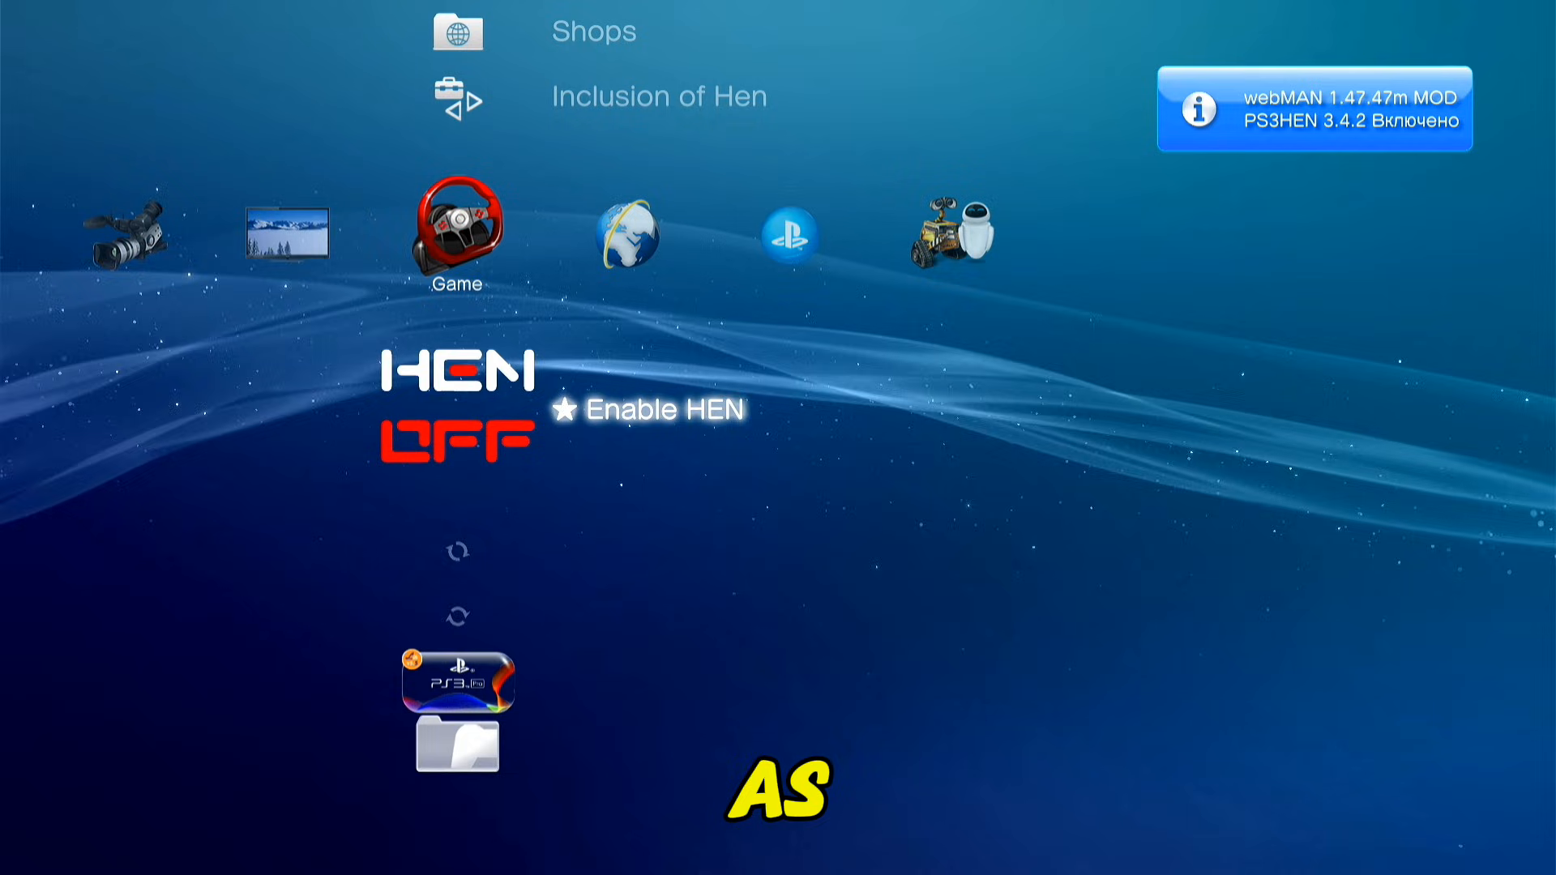
{"action": "left_click", "coordinate": [653, 410]}
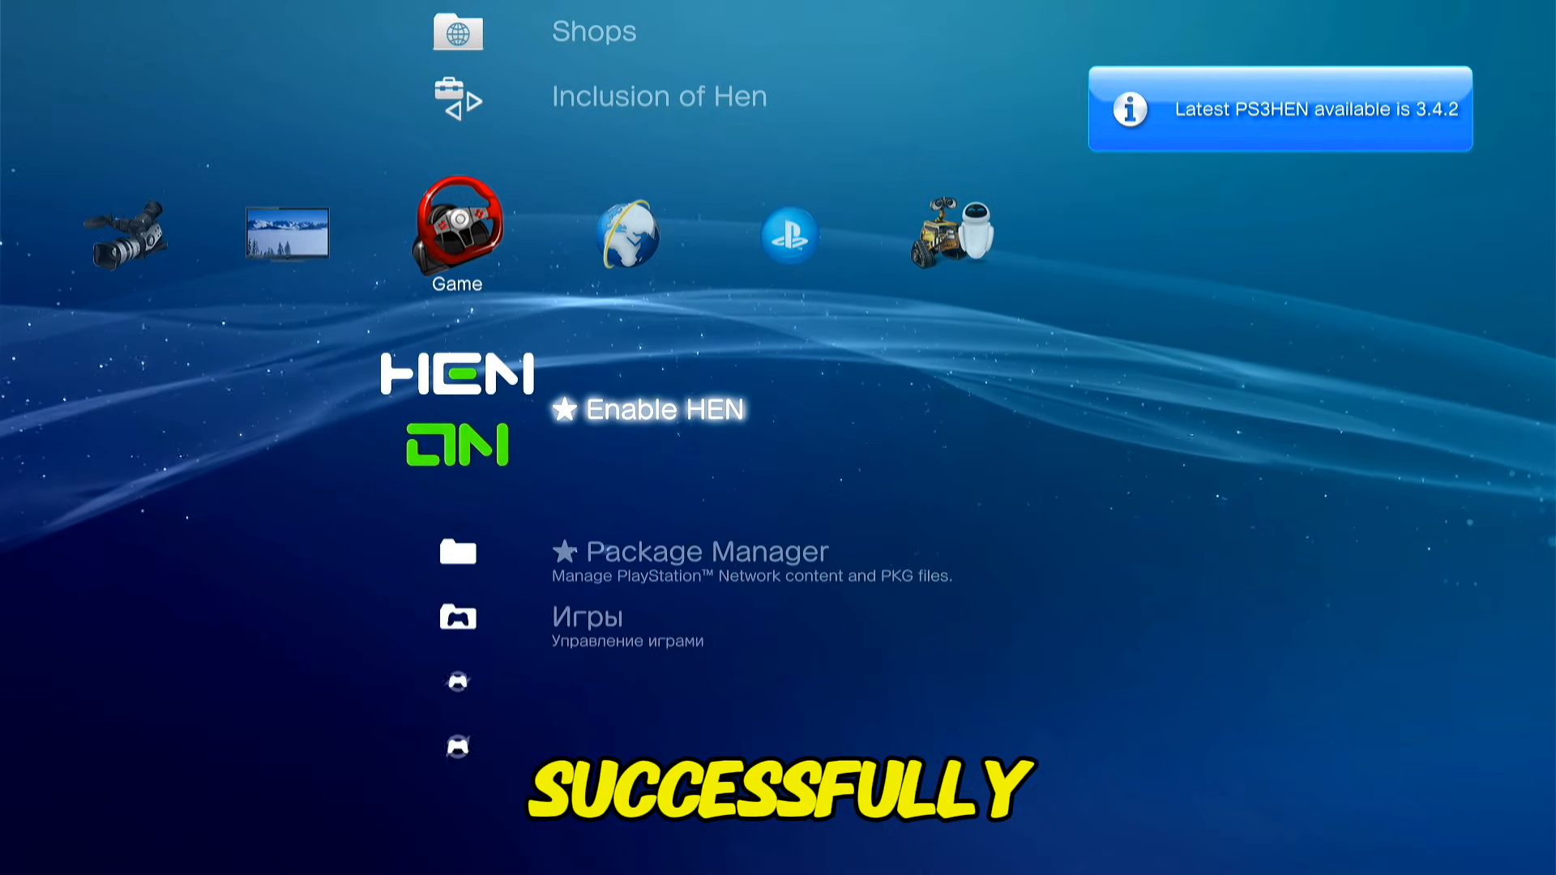